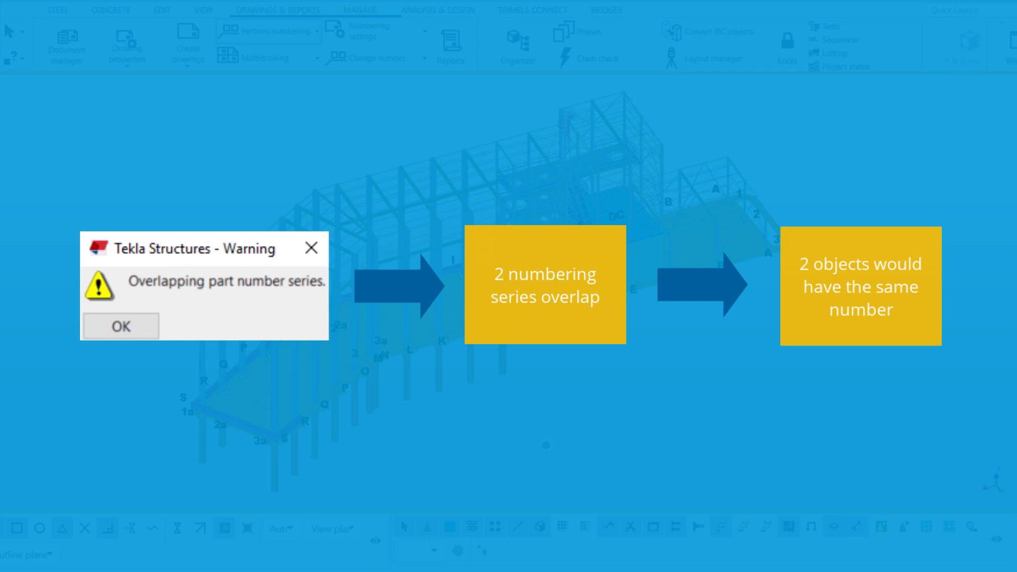
Dismiss the overlapping part number series warning so the model shows unobstructed
left_click(120, 327)
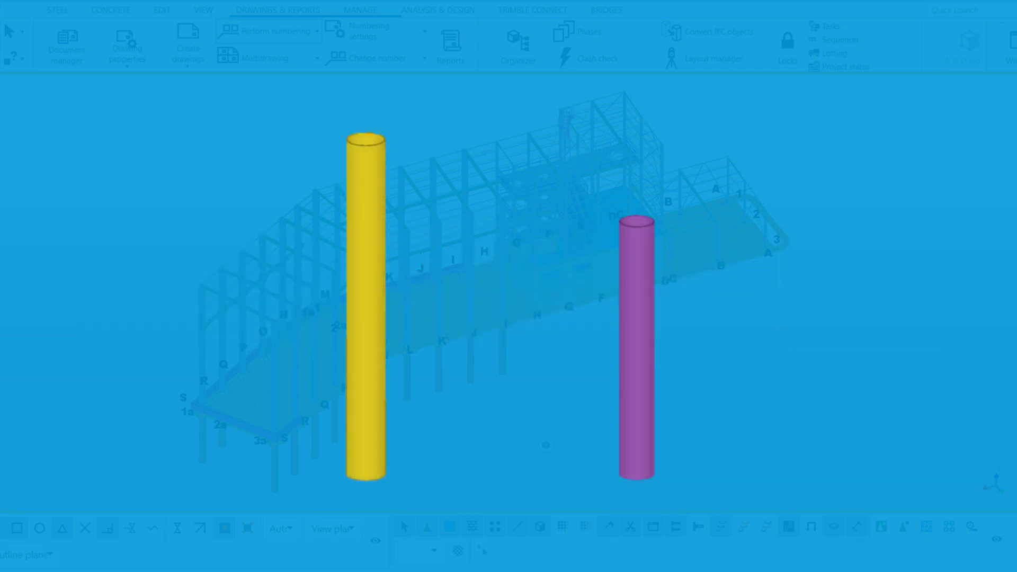
left_click(268, 31)
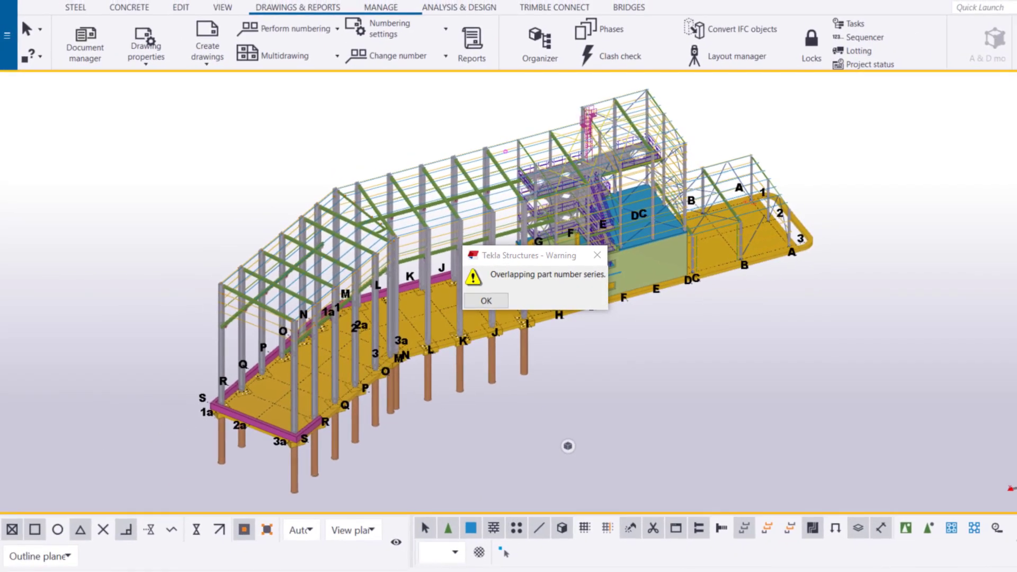
mouse_move(547, 414)
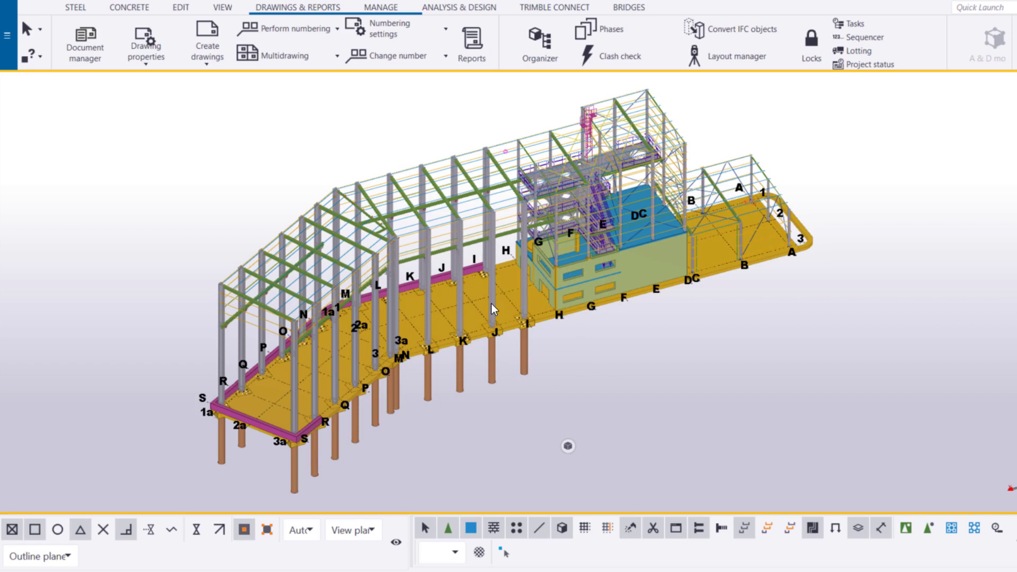
mouse_move(70, 163)
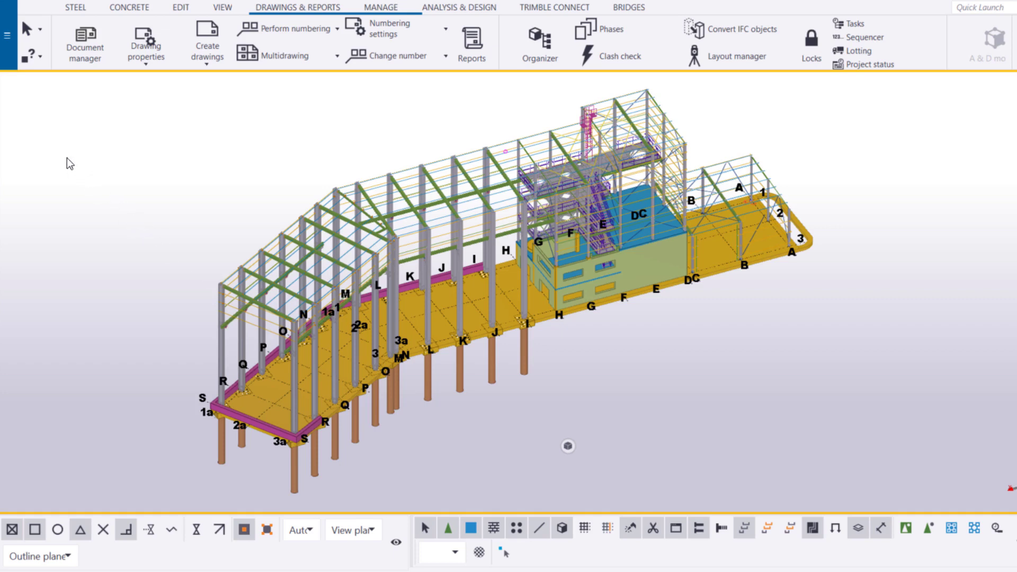
Show the numbering history log from the File menu's Logs list
left_click(7, 36)
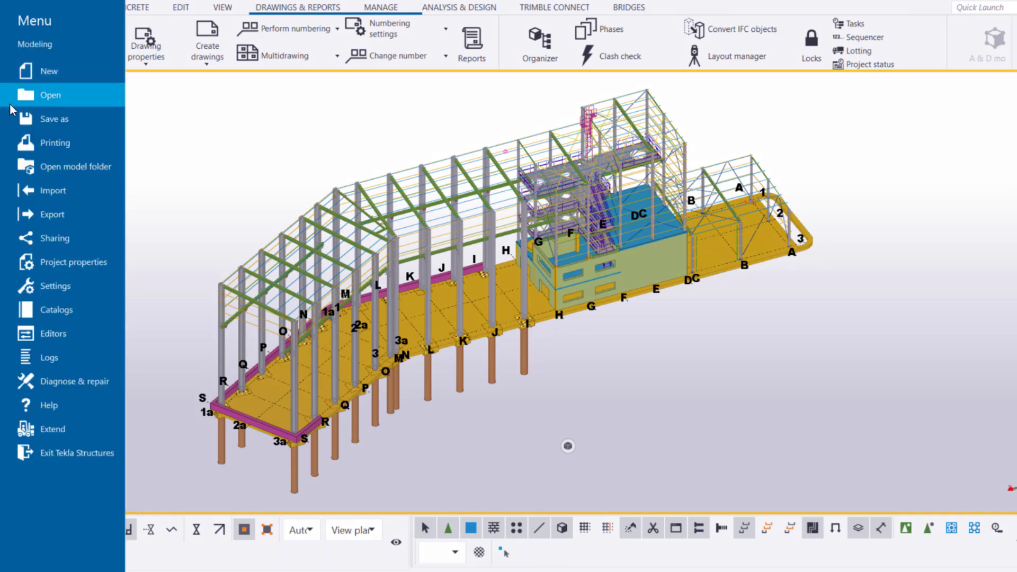
mouse_move(56, 310)
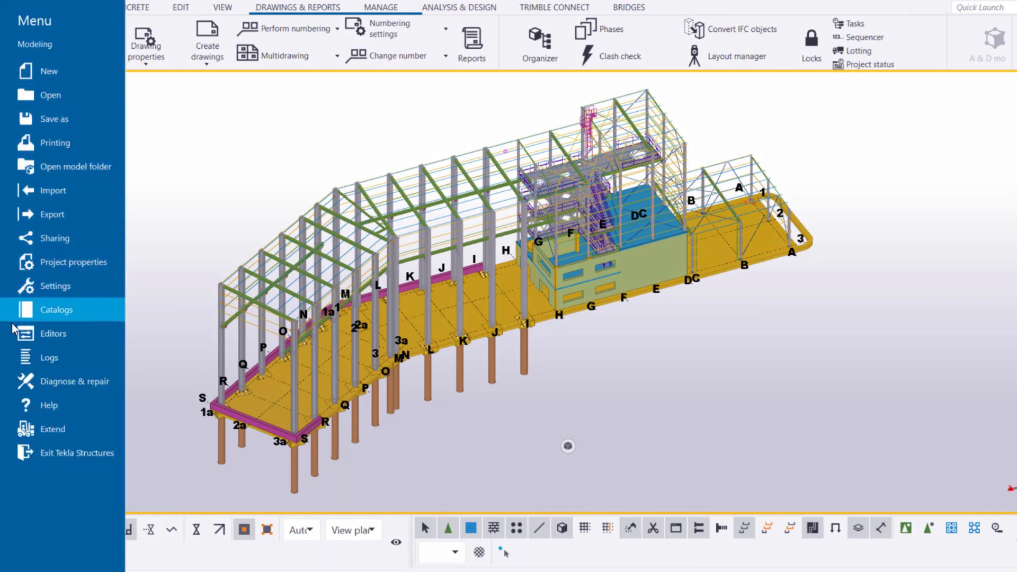
left_click(49, 357)
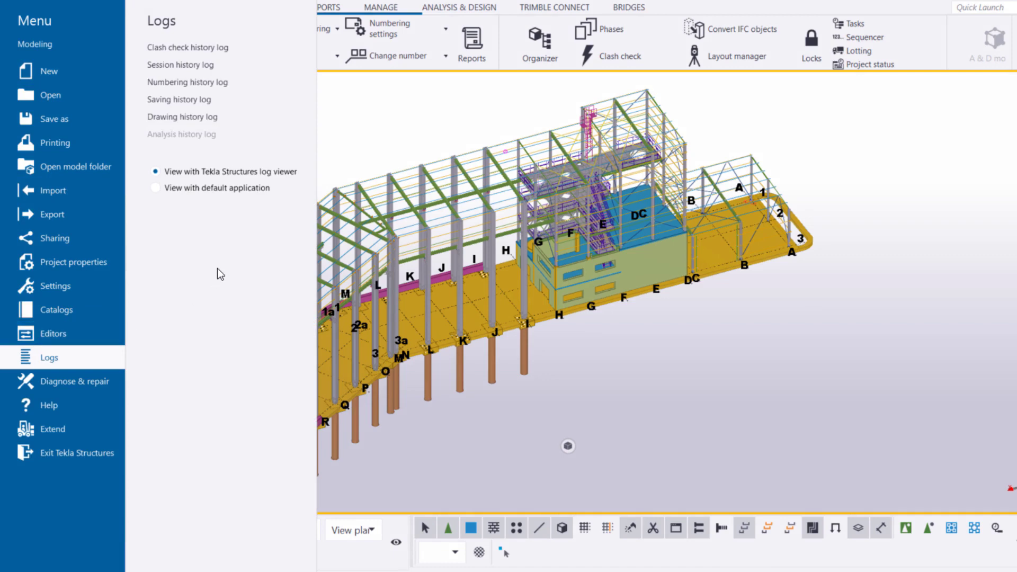
left_click(187, 82)
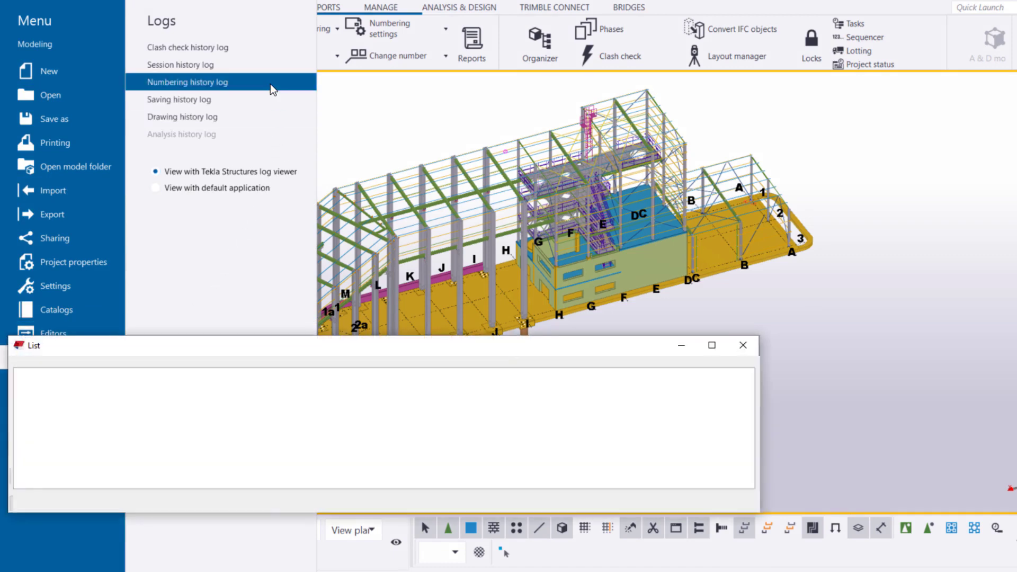
left_click(190, 81)
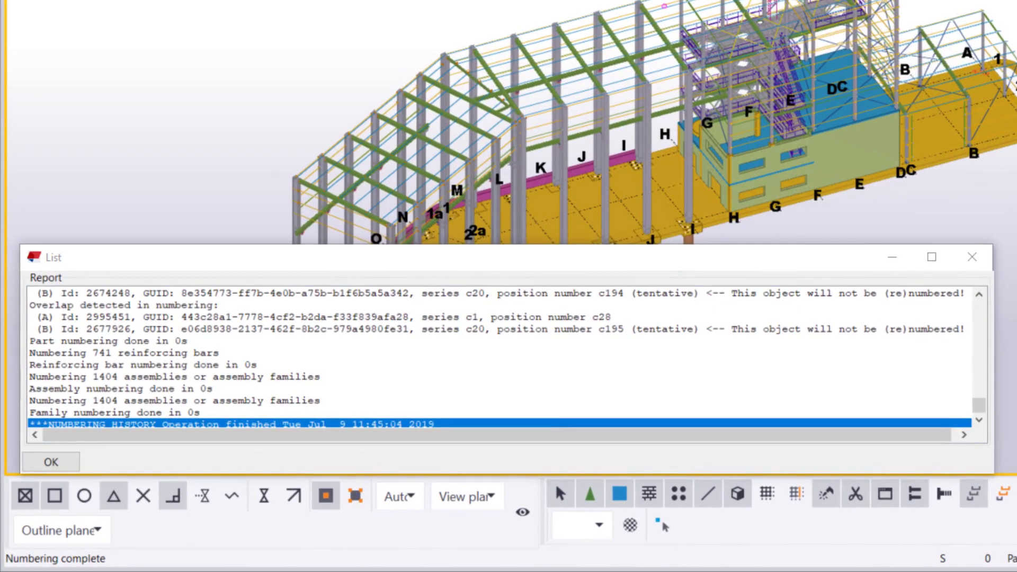
mouse_move(336, 137)
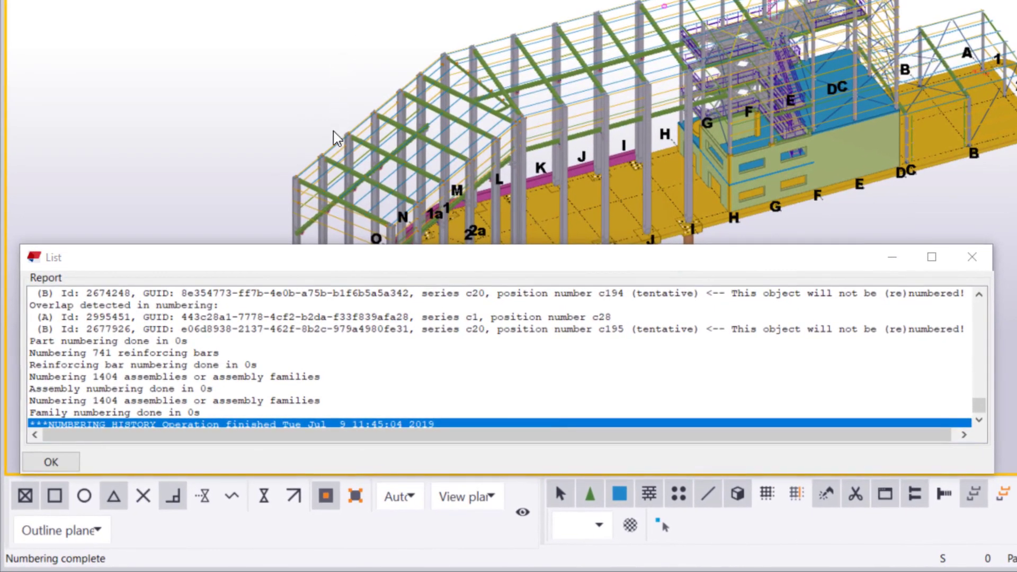
mouse_move(312, 356)
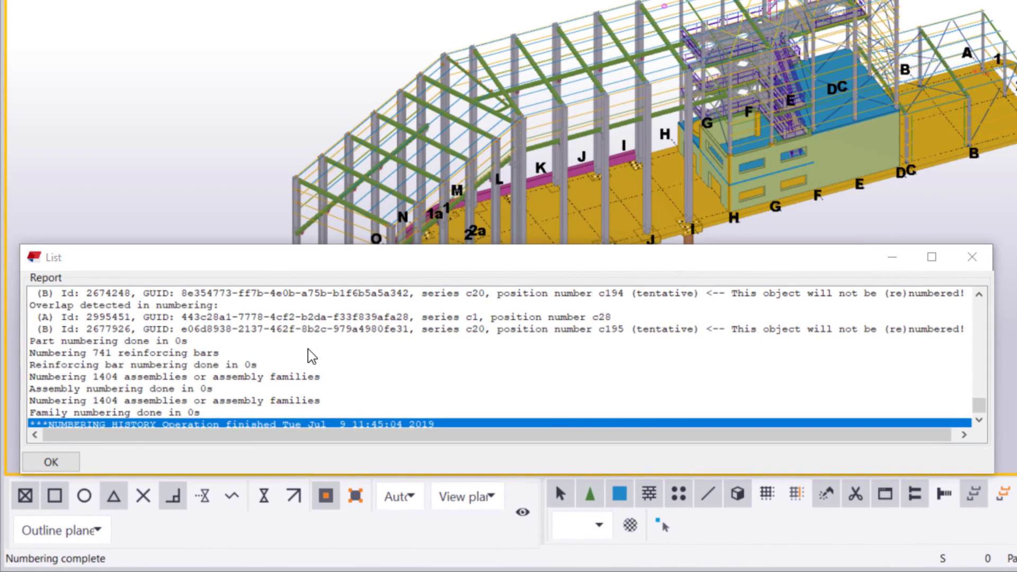
Highlight the overlapping parts: series c1 number c28 and series c20 numbers c174 and c175
scroll("up", 3)
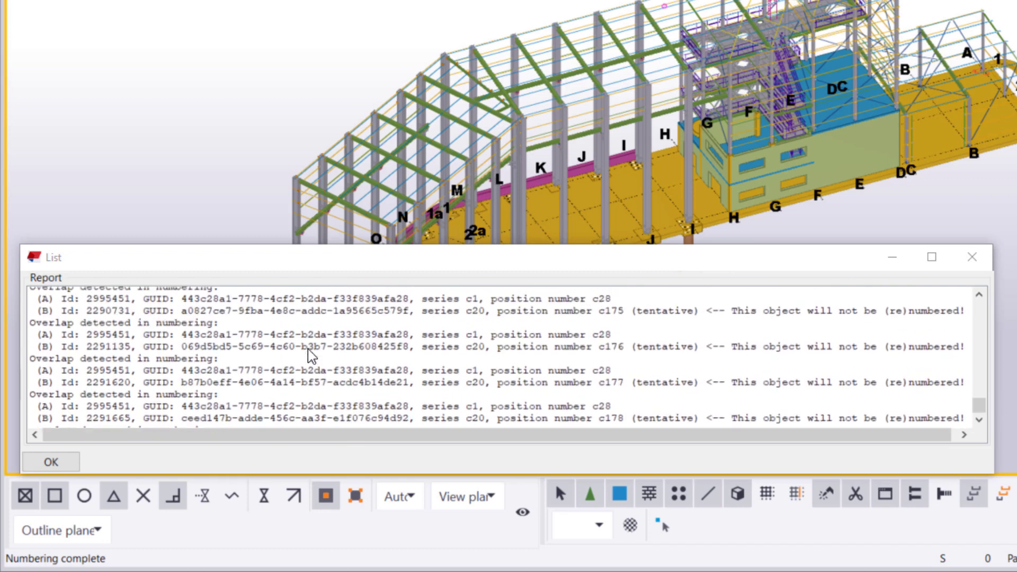
scroll("up", 3)
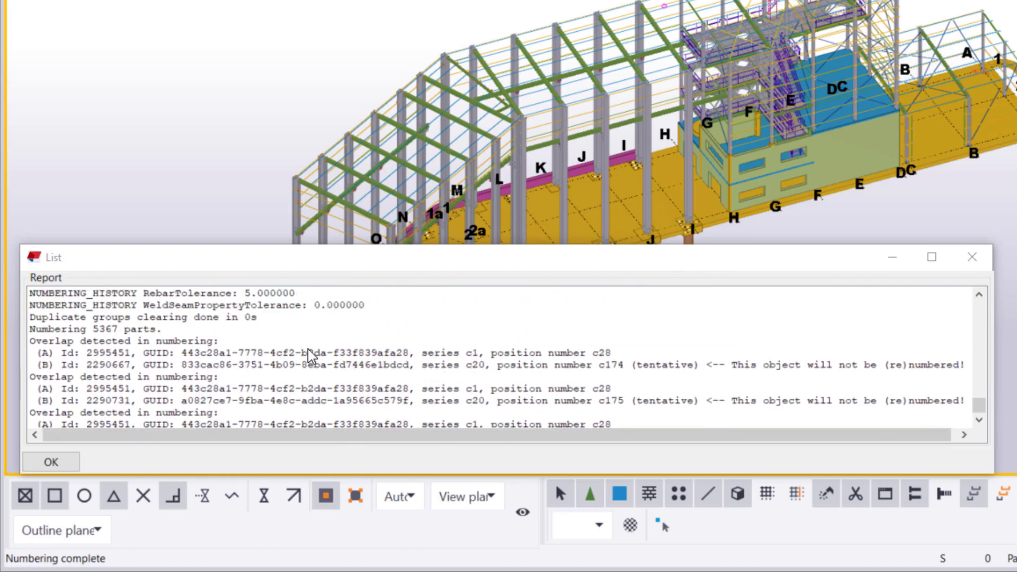
left_click(318, 352)
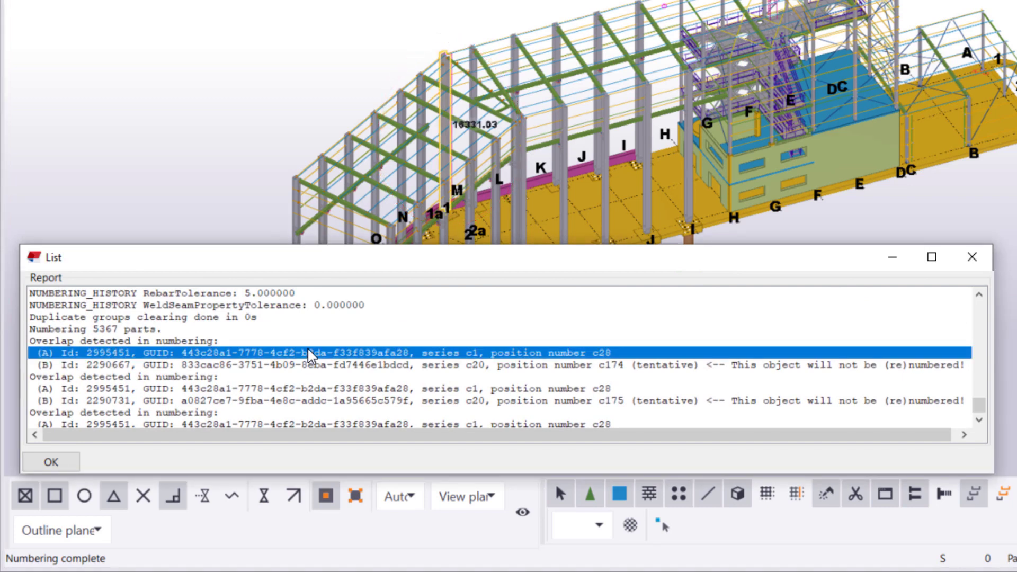
left_click(317, 364)
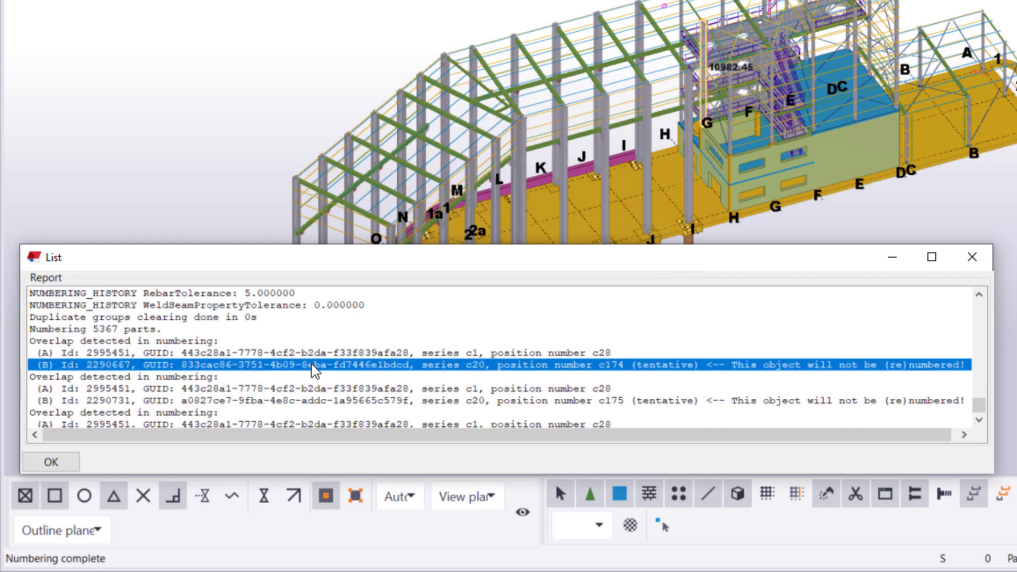
mouse_move(316, 400)
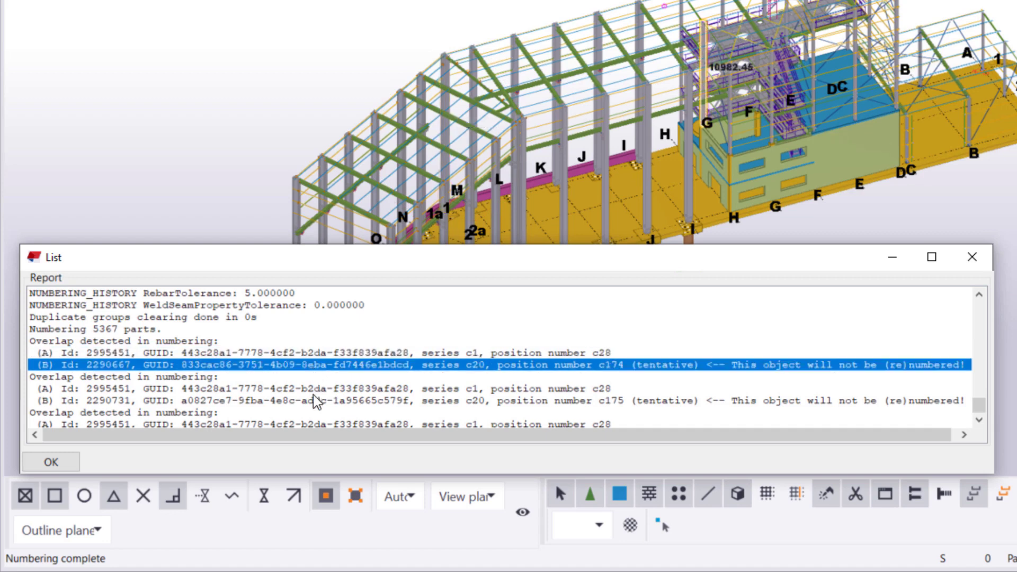
left_click(315, 400)
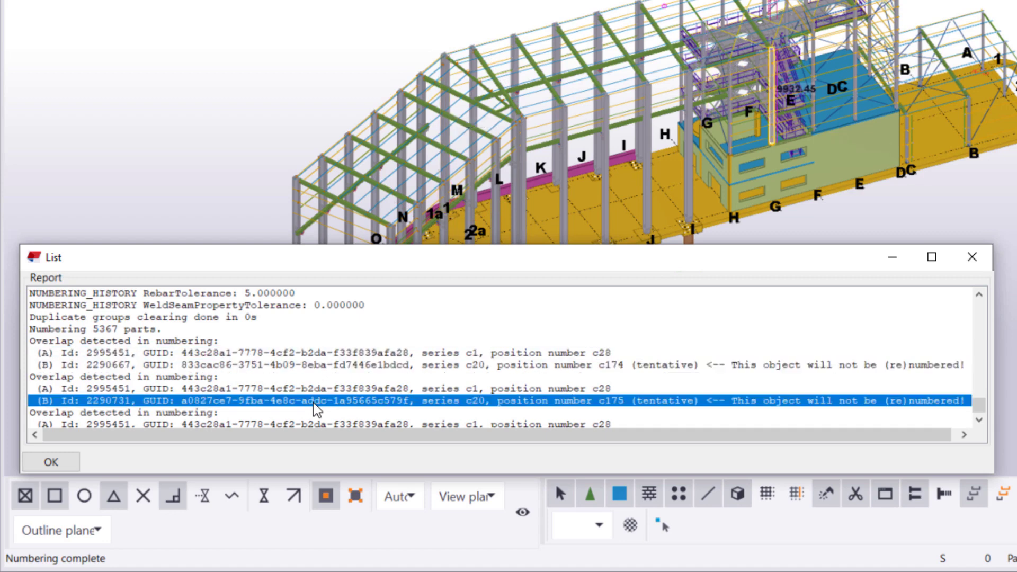
Review the log through to the finished operation and close it with OK
scroll("down", 3)
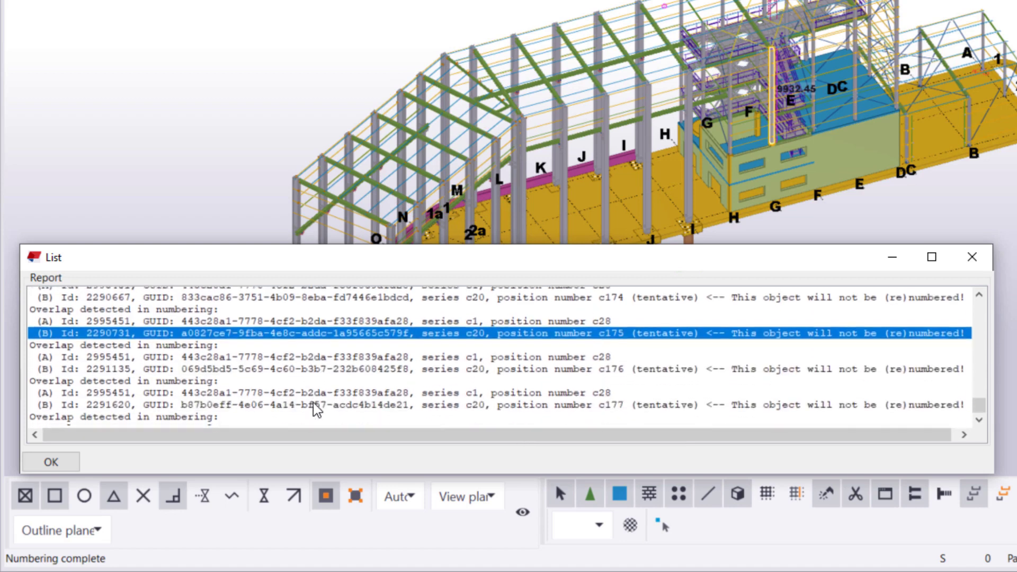
scroll("down", 3)
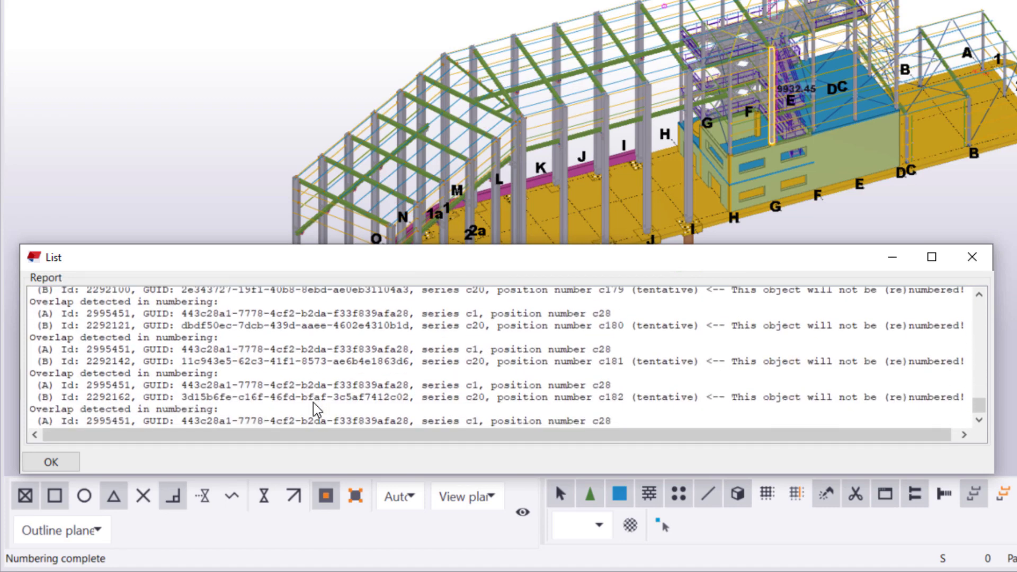
scroll("down", 3)
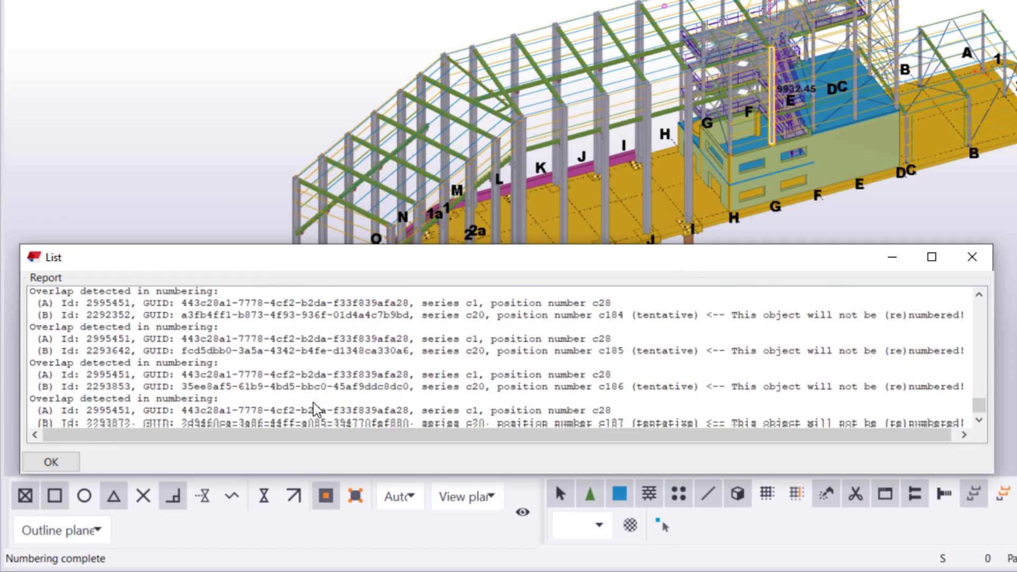
scroll("down", 3)
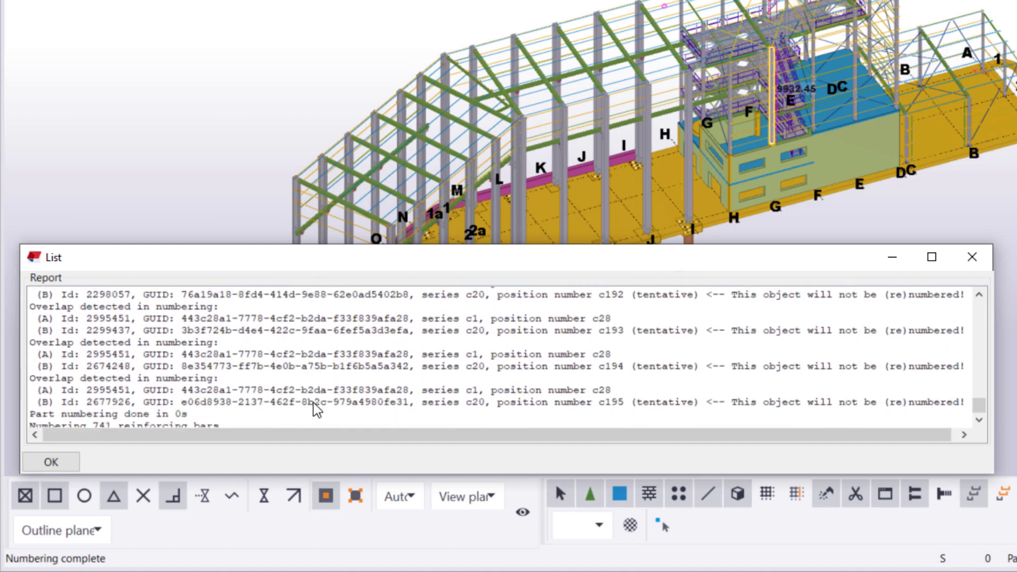
scroll("down", 3)
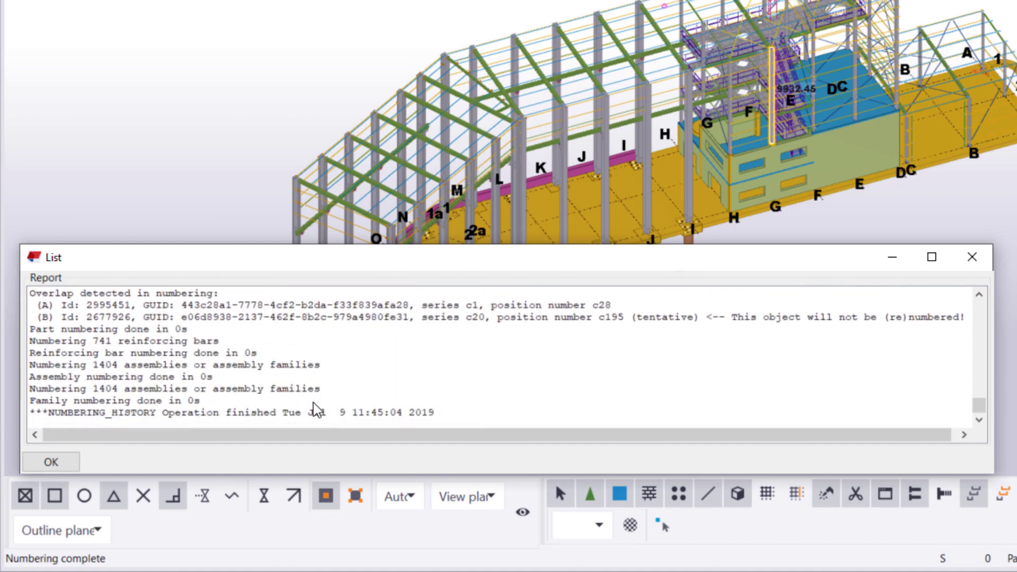
left_click(50, 461)
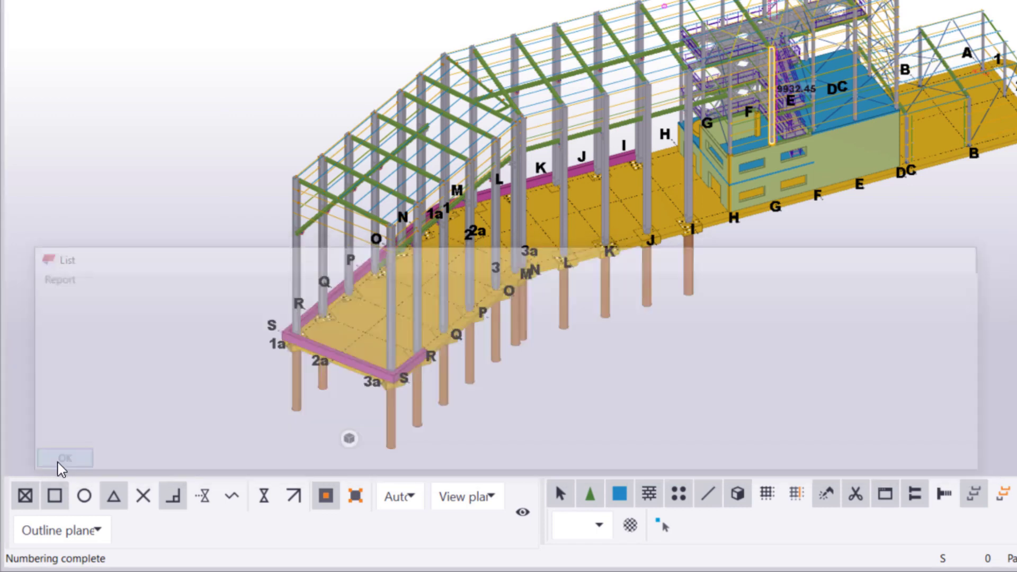
left_click(64, 457)
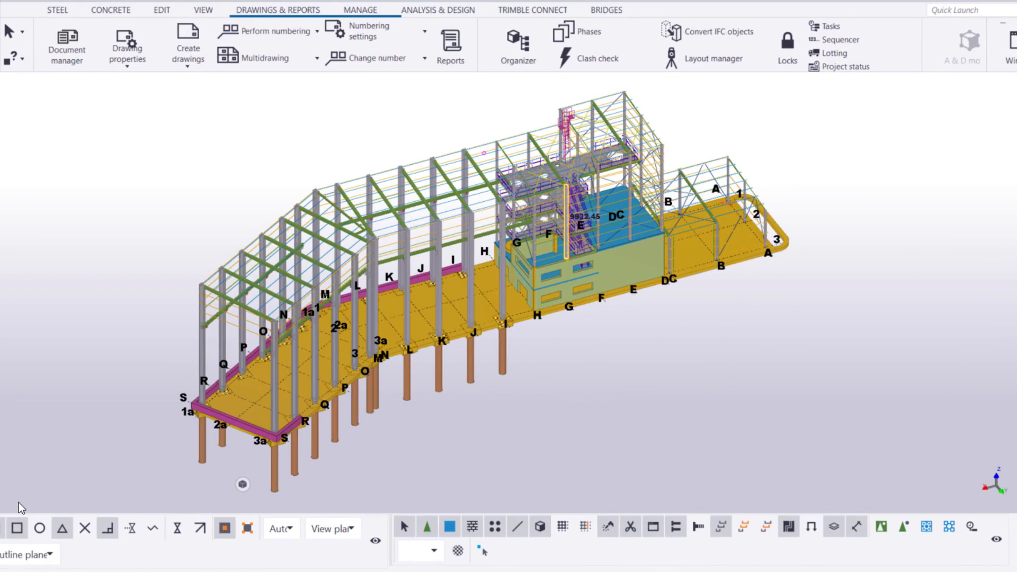
mouse_move(315, 502)
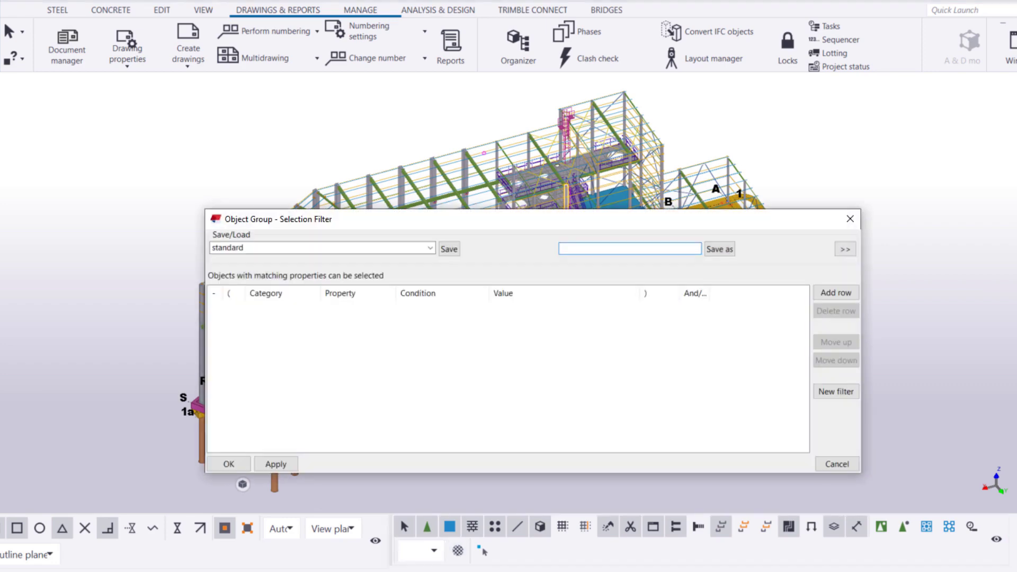
mouse_move(818, 374)
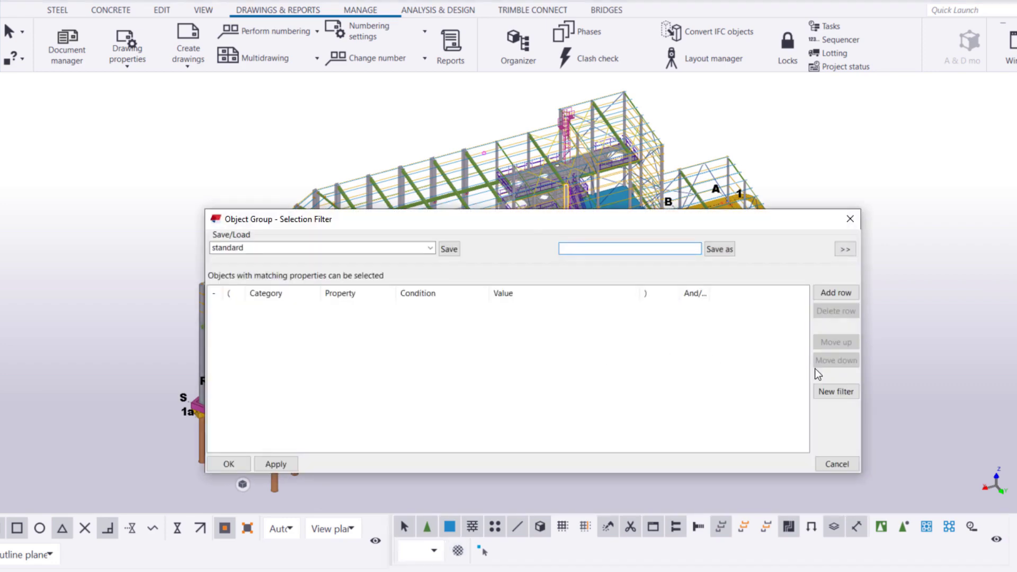
Save the new selection filter under the name Numbering_series_c20
type("newFilter")
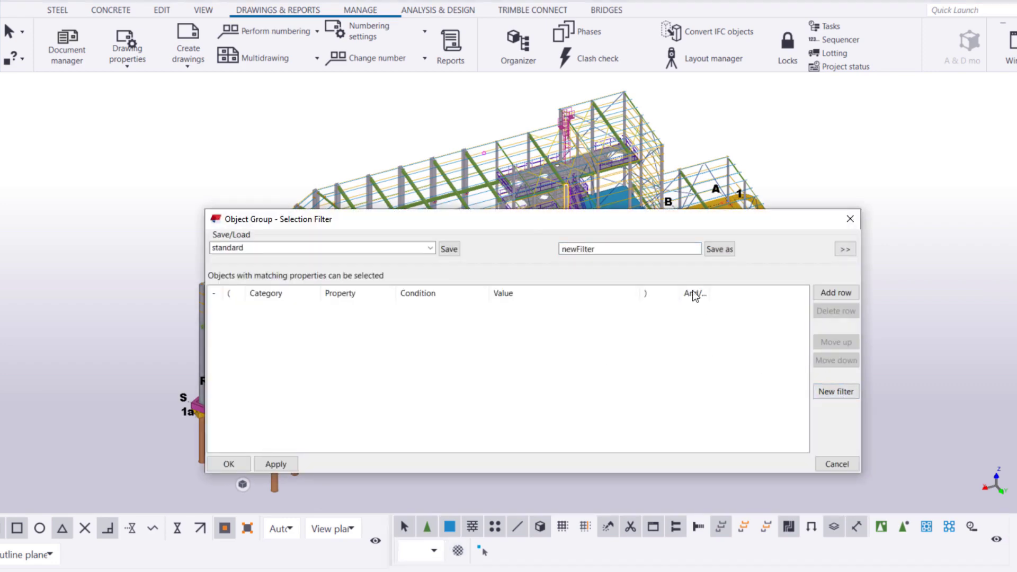
triple_click(628, 248)
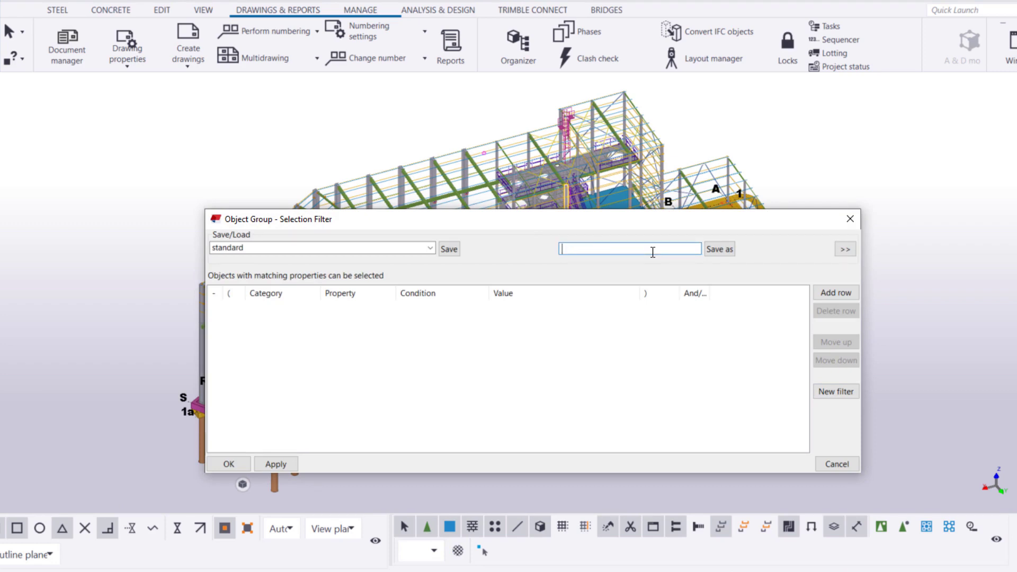
type("Numbering_series_c20")
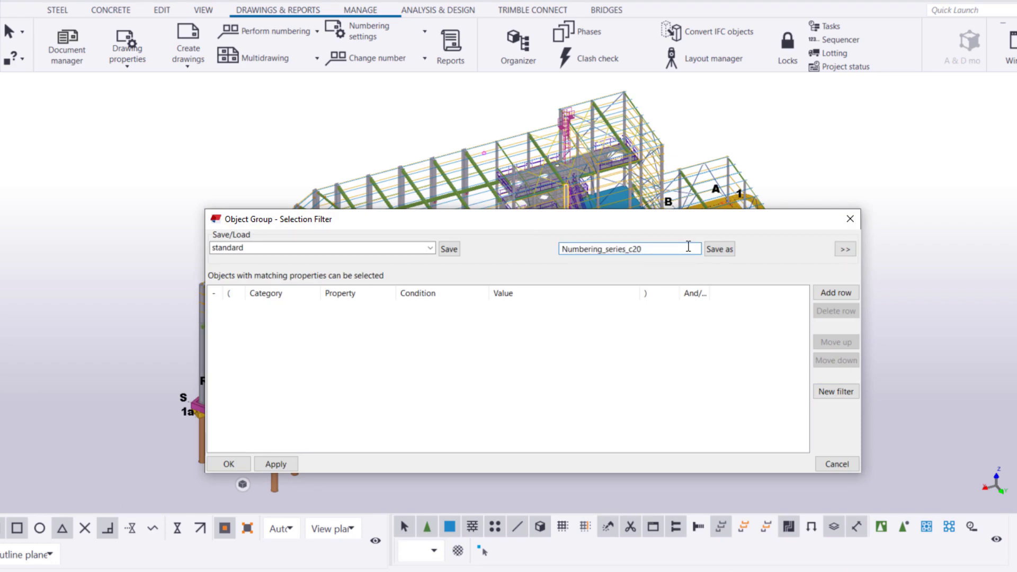
left_click(718, 248)
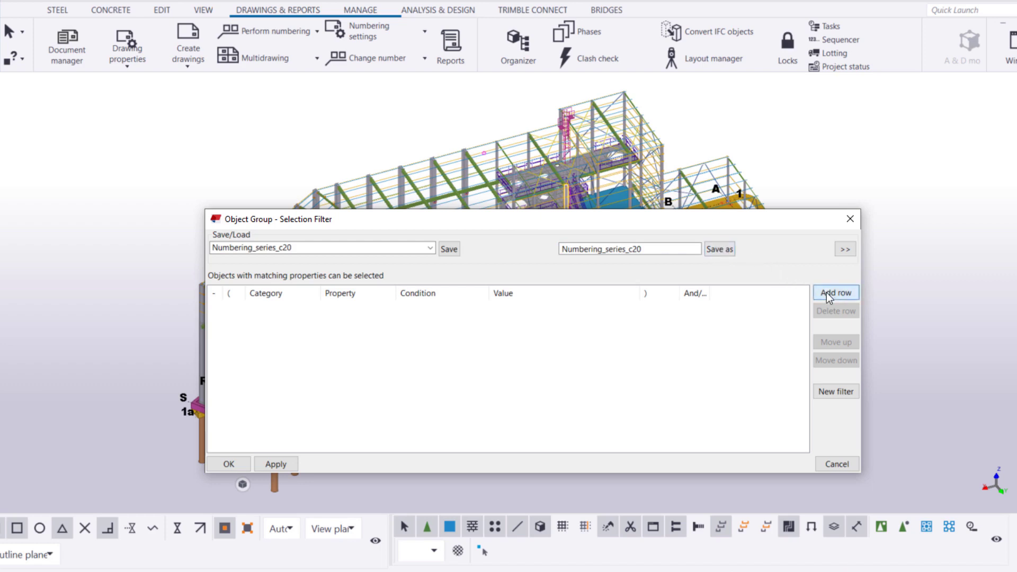
Add filter conditions on part Prefix c and Start number 20
left_click(835, 292)
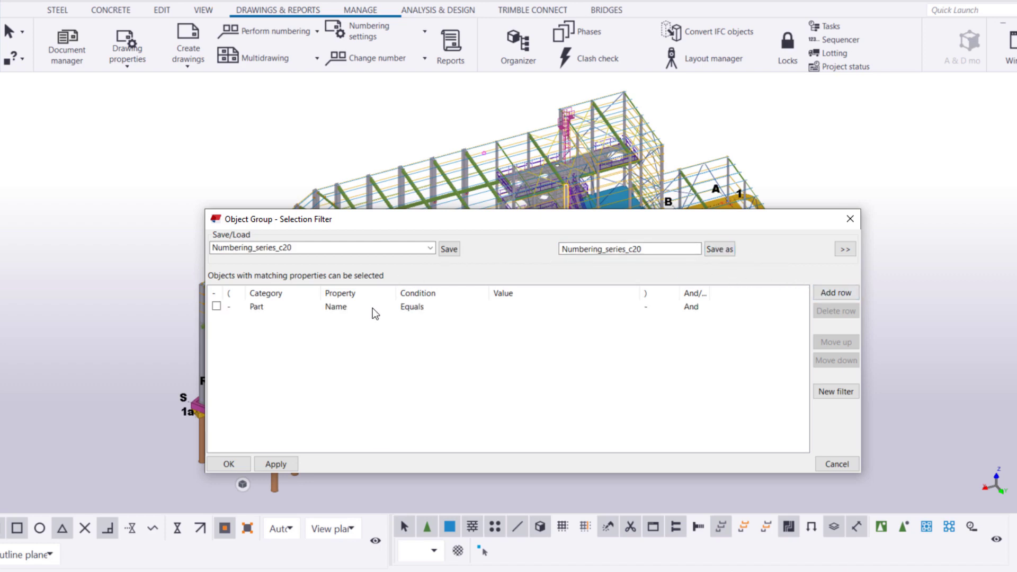
left_click(388, 306)
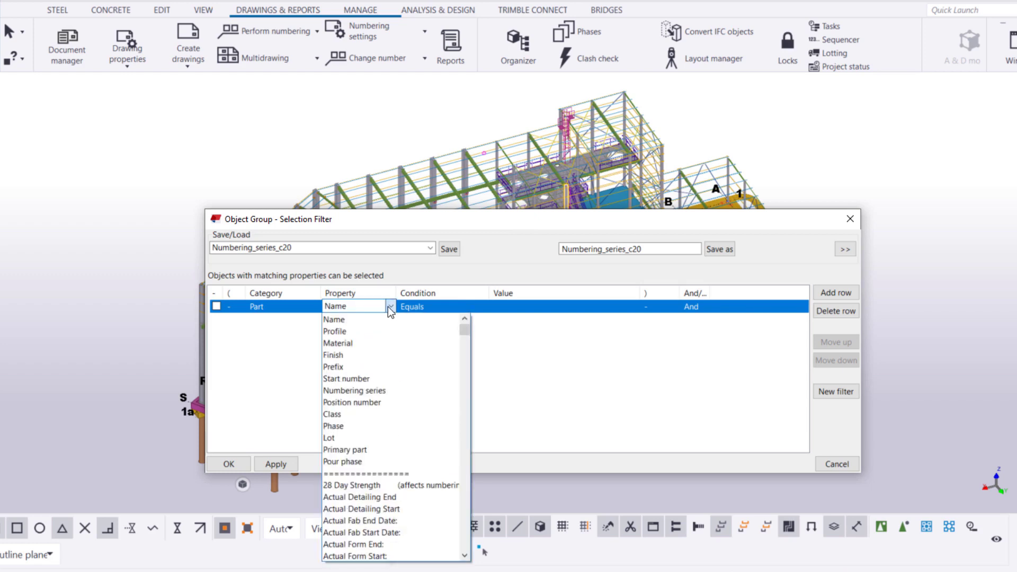
left_click(333, 366)
type("c")
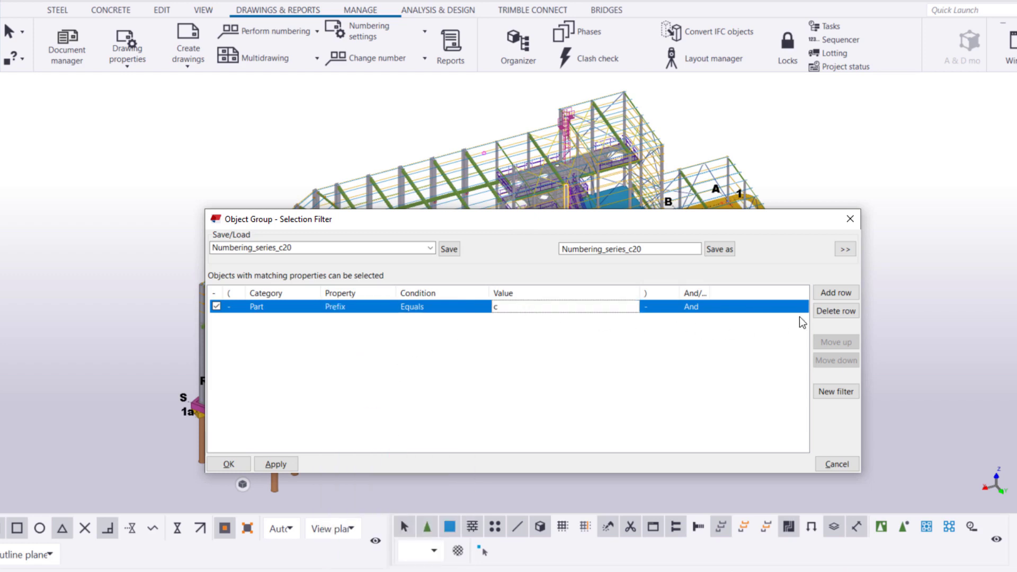
left_click(835, 292)
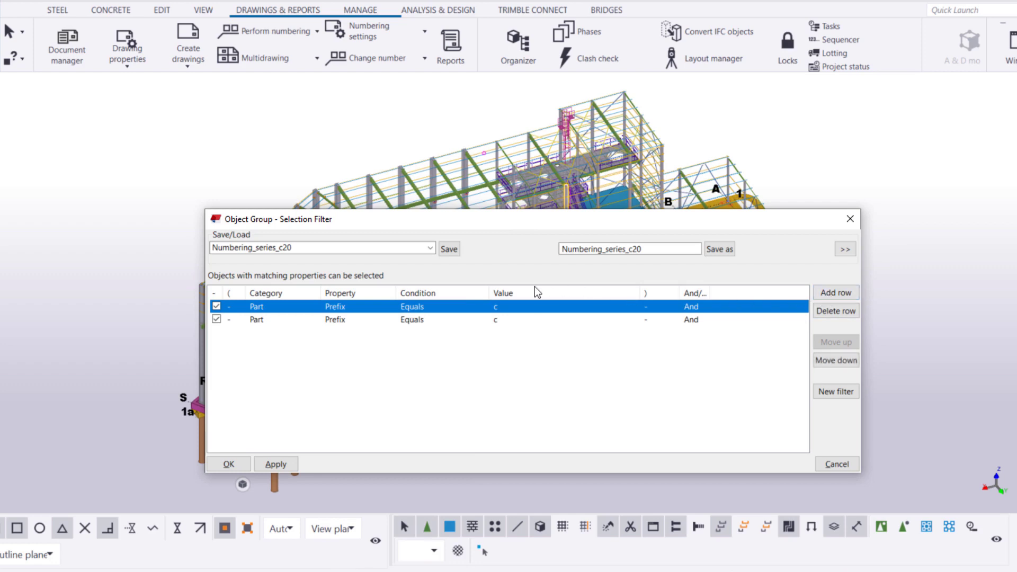
left_click(390, 319)
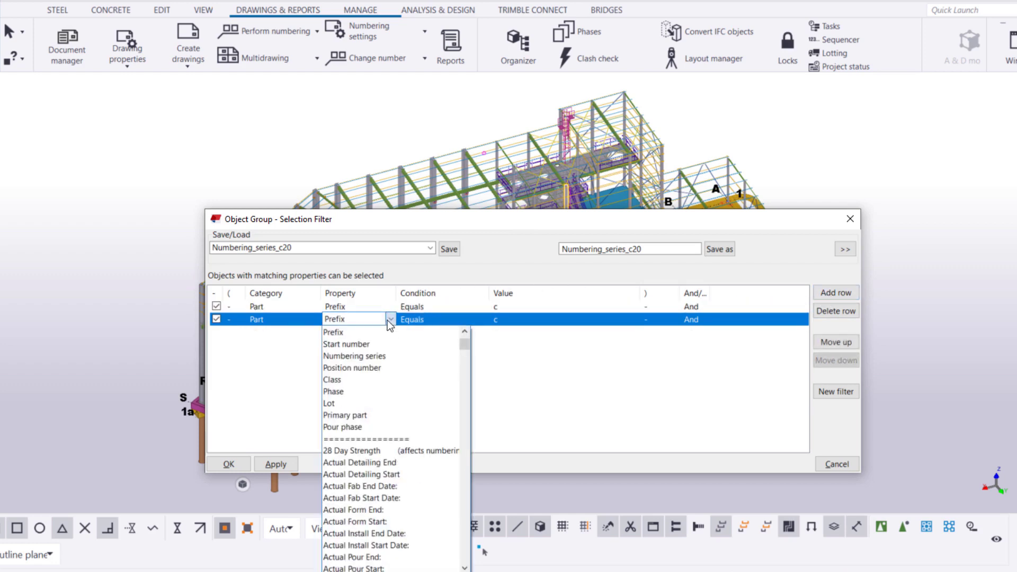
left_click(346, 343)
type("20")
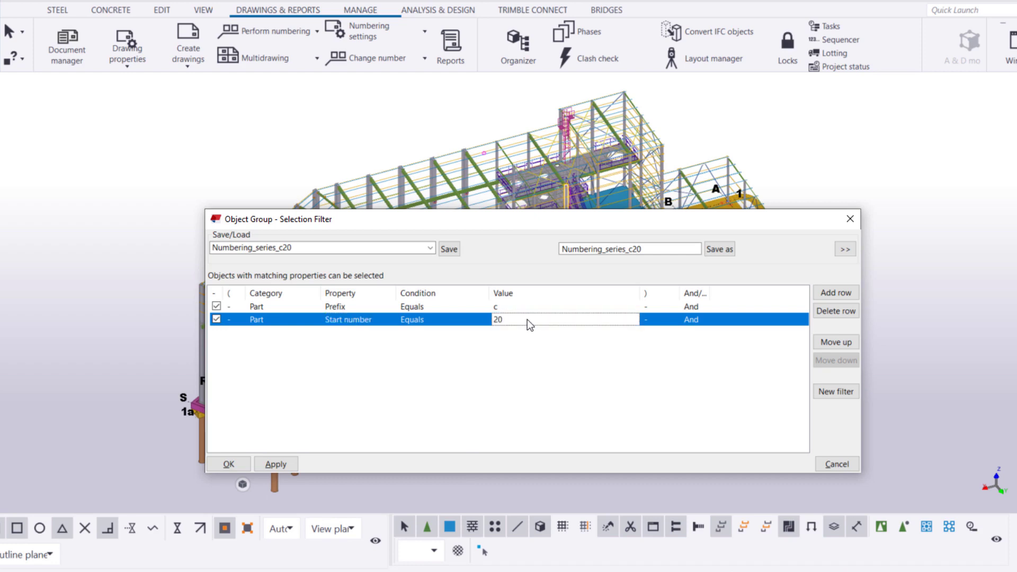
Add an Object type = Part condition and confirm the filter with OK
left_click(836, 292)
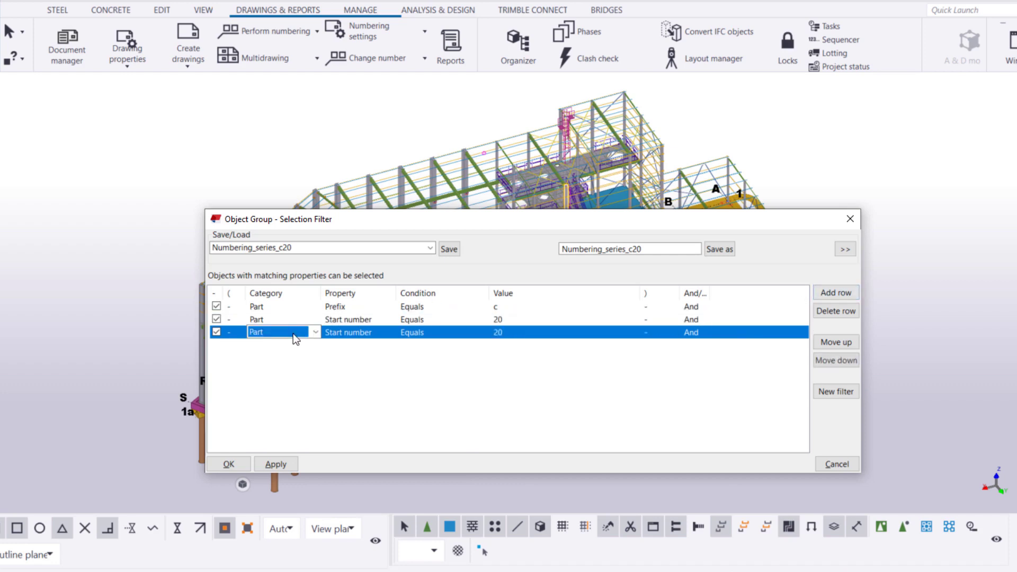
left_click(316, 331)
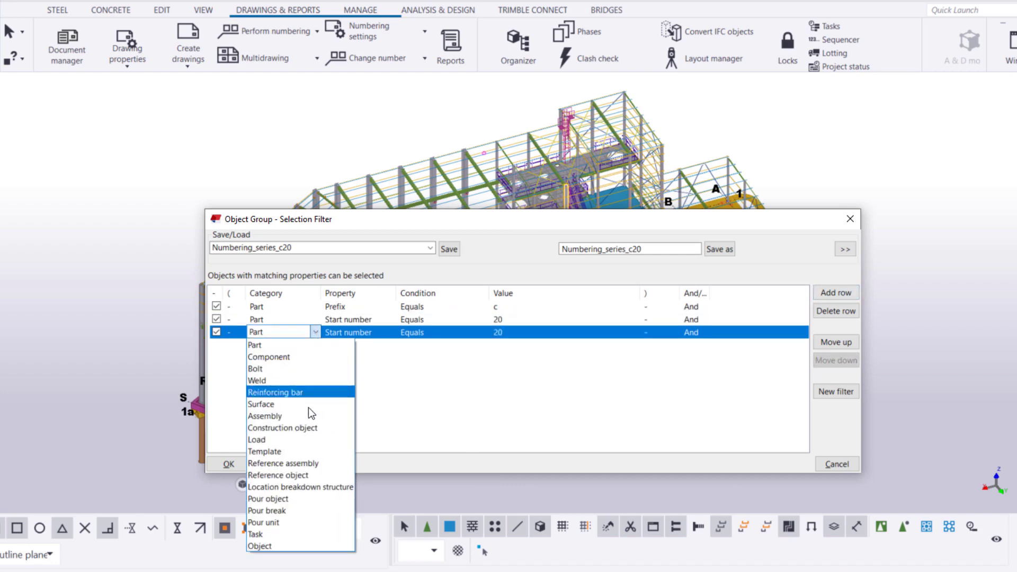
left_click(259, 545)
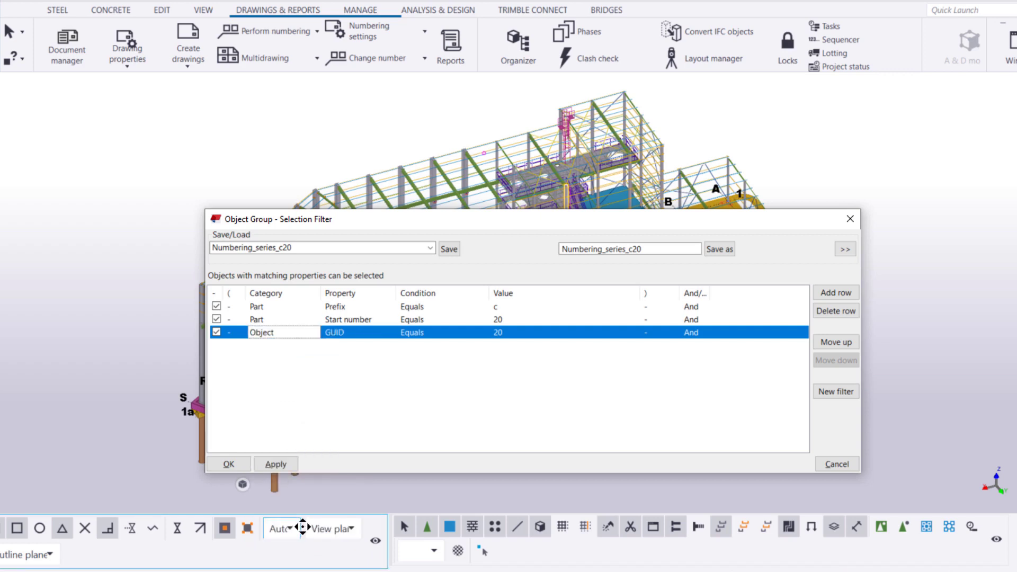
left_click(354, 331)
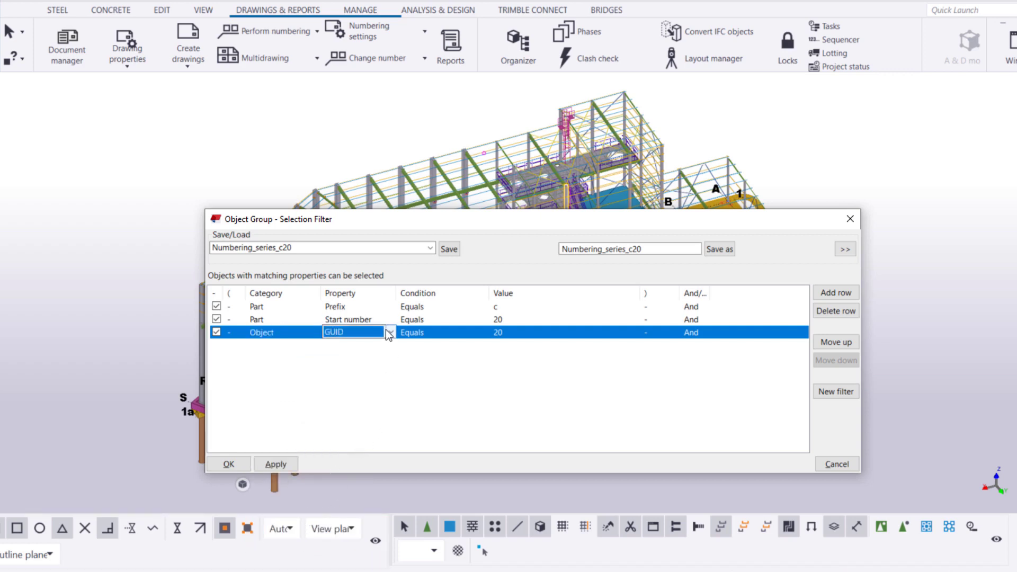
left_click(354, 331)
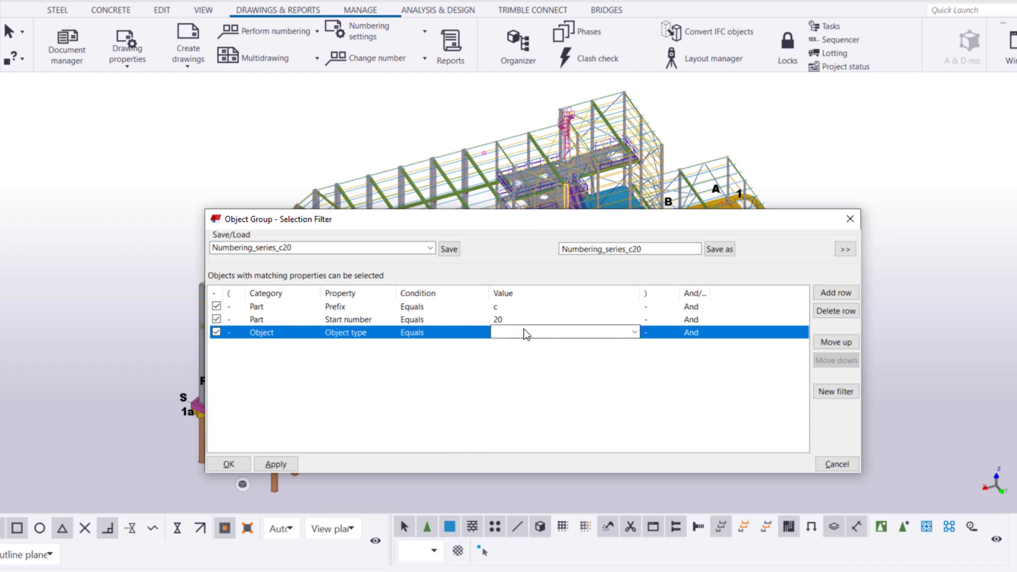
left_click(633, 332)
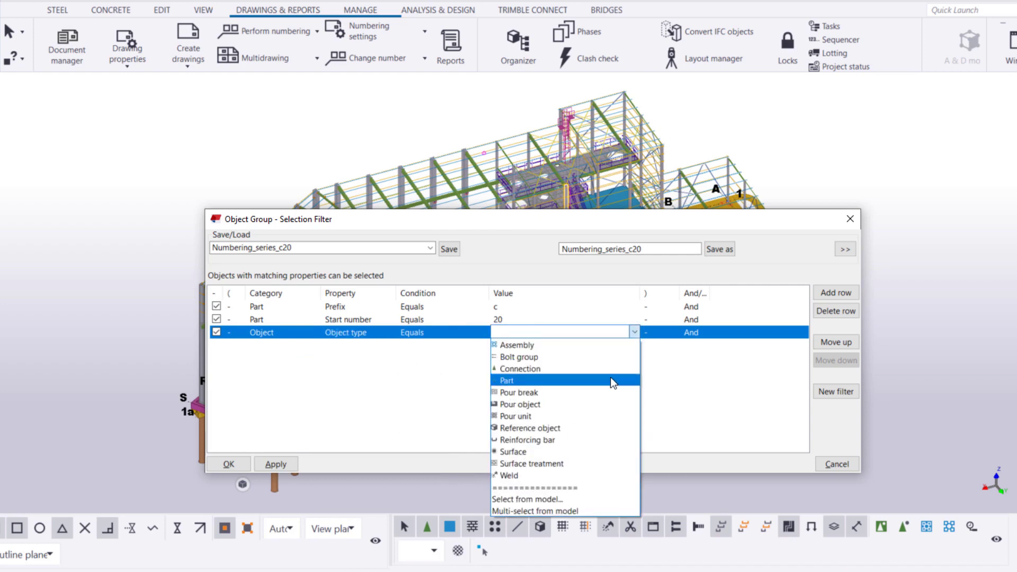
left_click(506, 381)
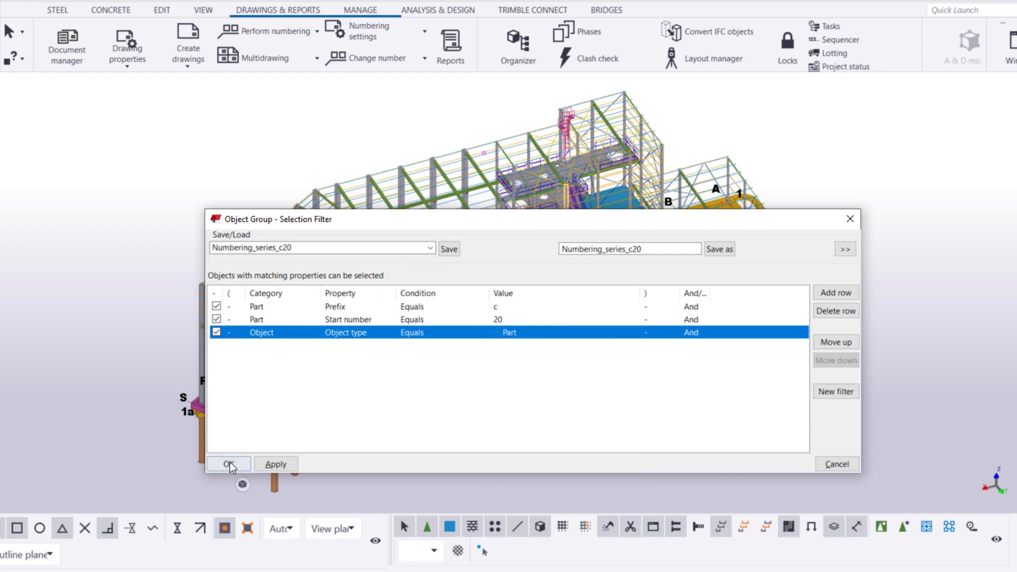
left_click(229, 463)
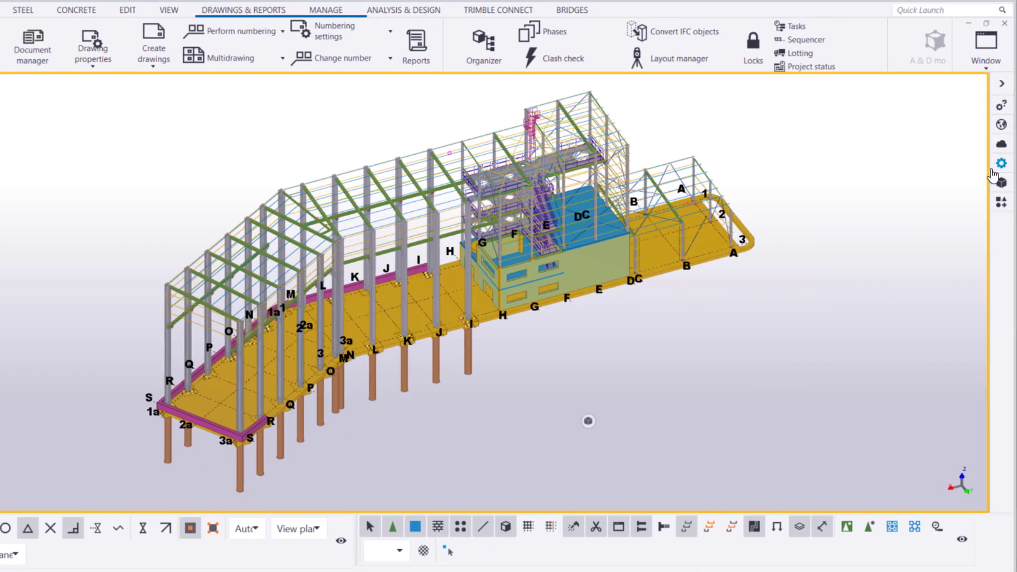
Make Numbering_series_c20 the active selection filter with the properties panel shown
left_click(1001, 163)
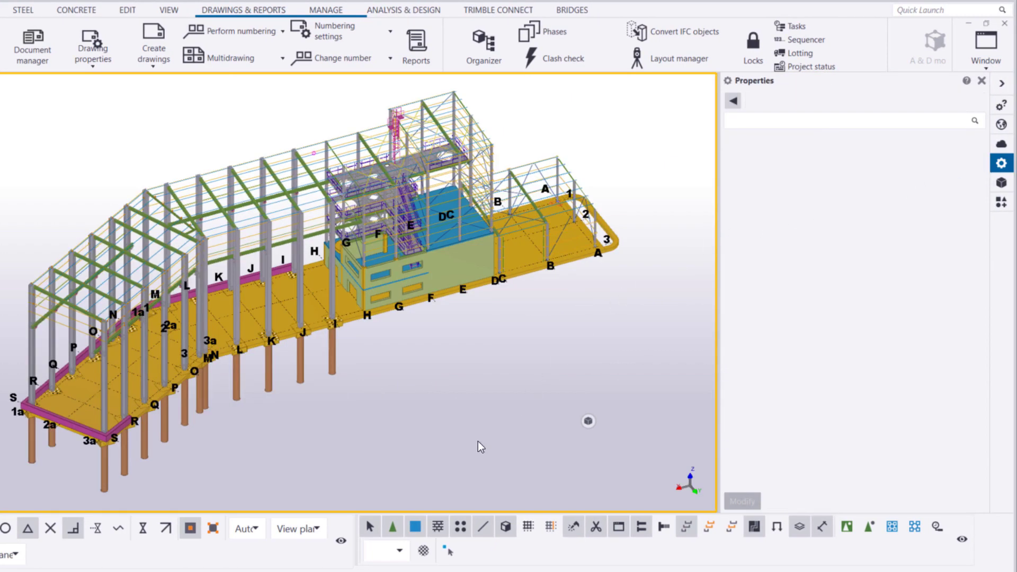
left_click(461, 551)
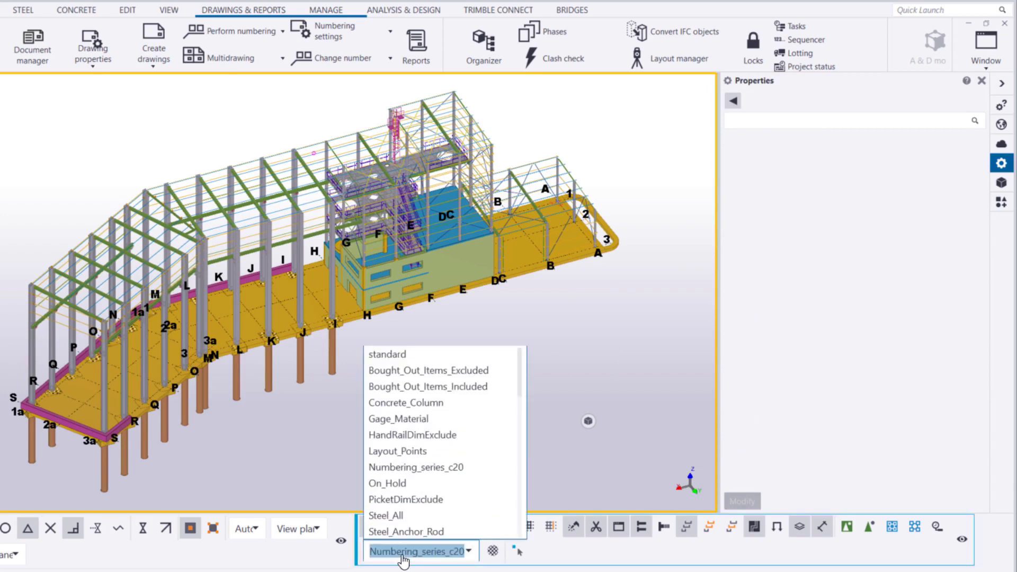
left_click(415, 466)
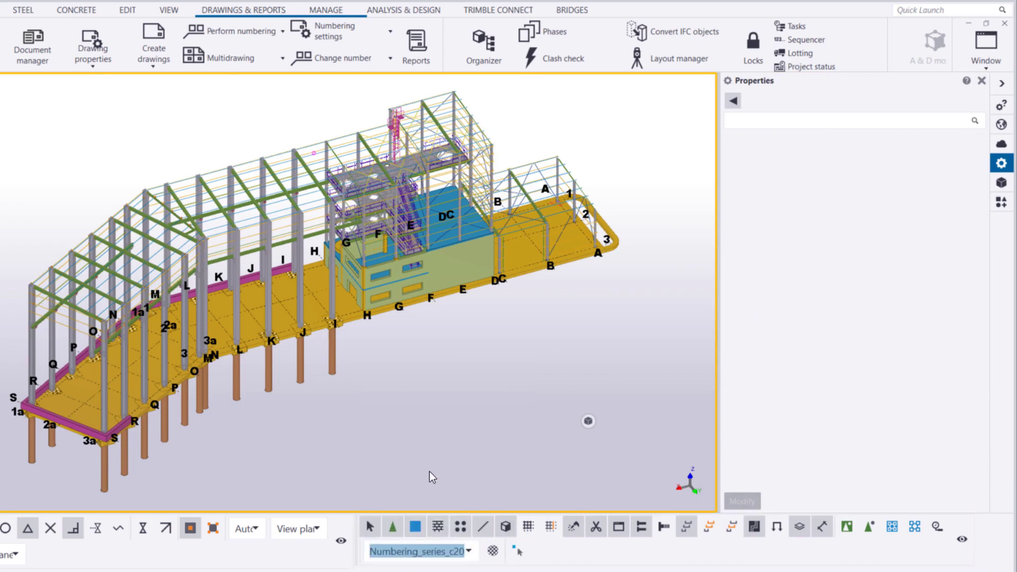
mouse_move(691, 490)
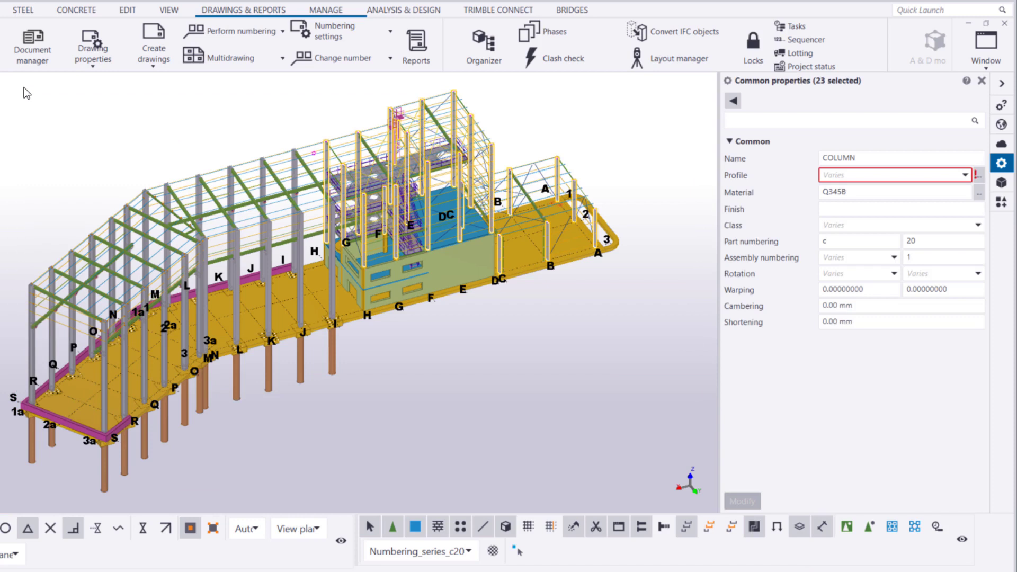
mouse_move(729, 167)
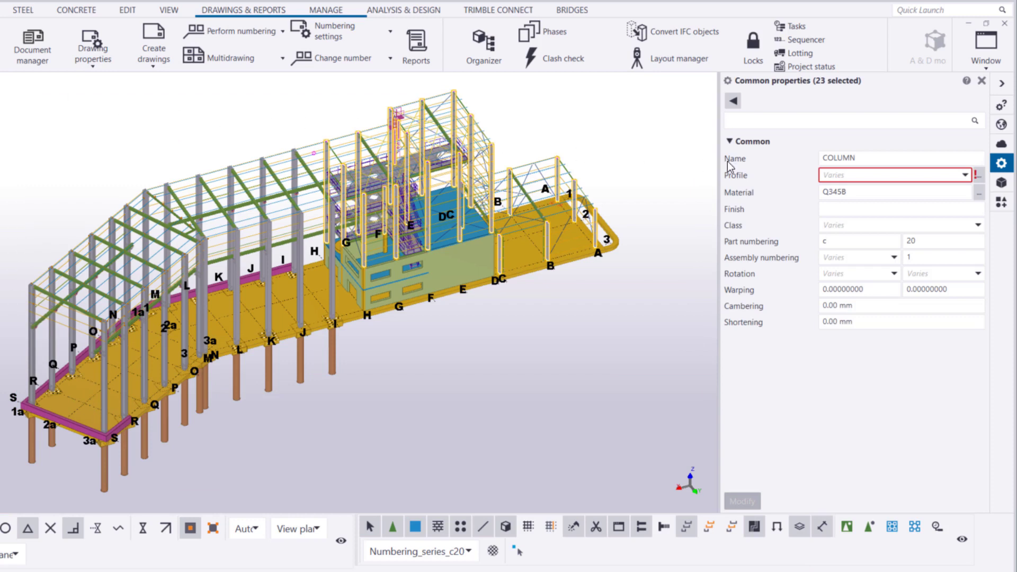
Change the part numbering start number to 200 and modify the 23 selected columns
left_click(942, 241)
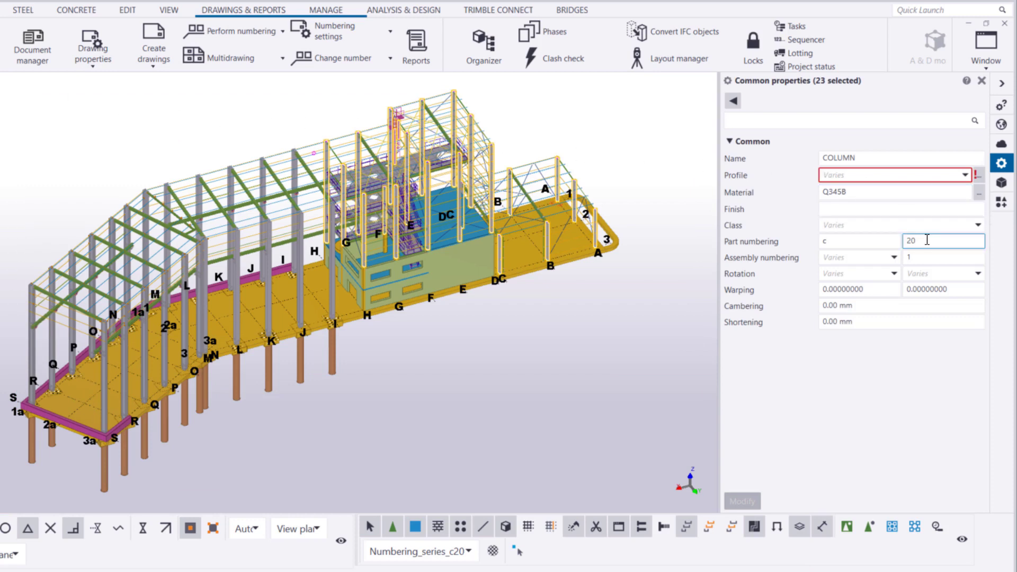
type("0")
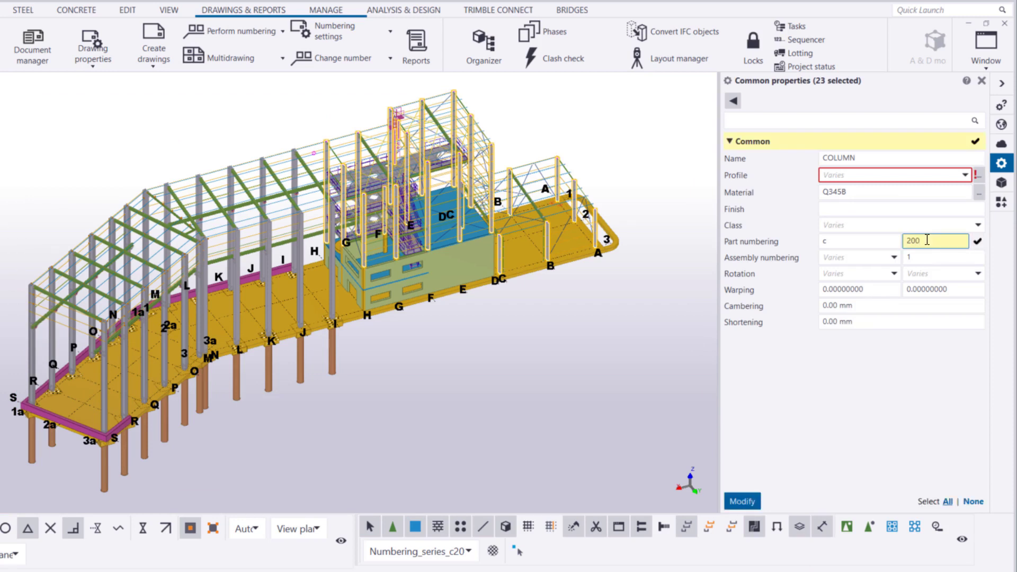
mouse_move(914, 255)
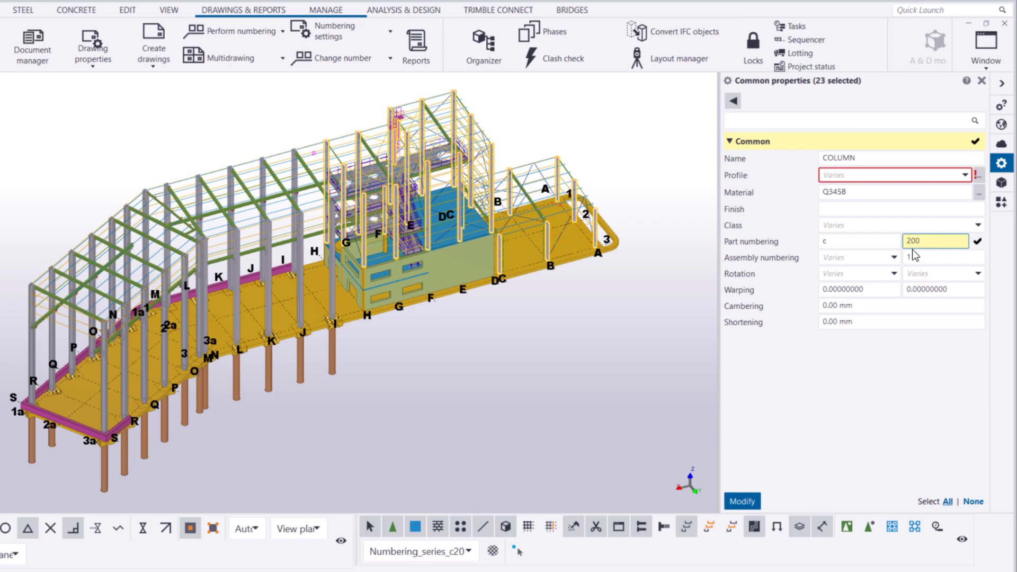
left_click(742, 501)
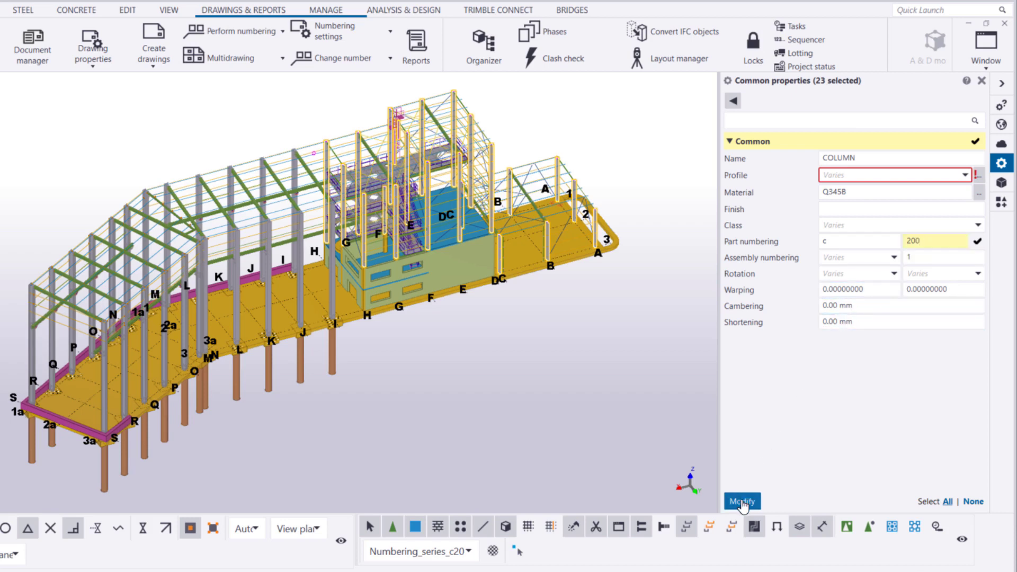
left_click(741, 501)
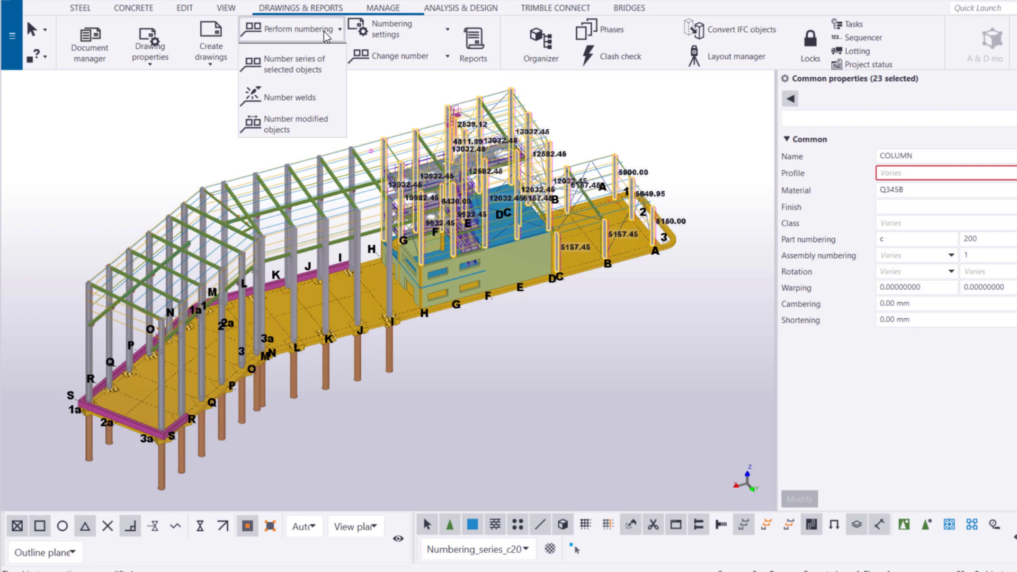
mouse_move(295, 64)
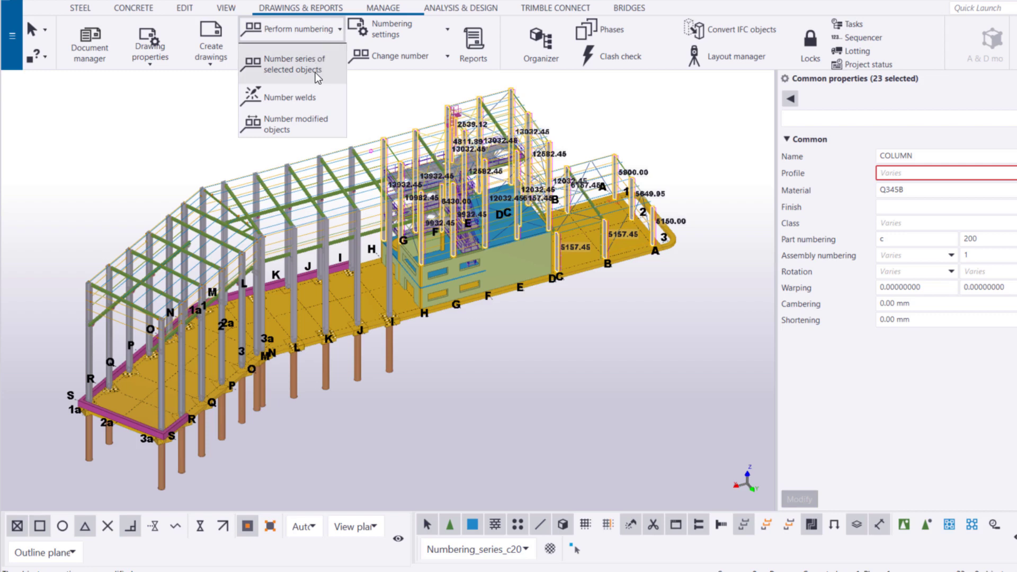
Renumber the series of the selected columns via Number series of selected objects
left_click(316, 77)
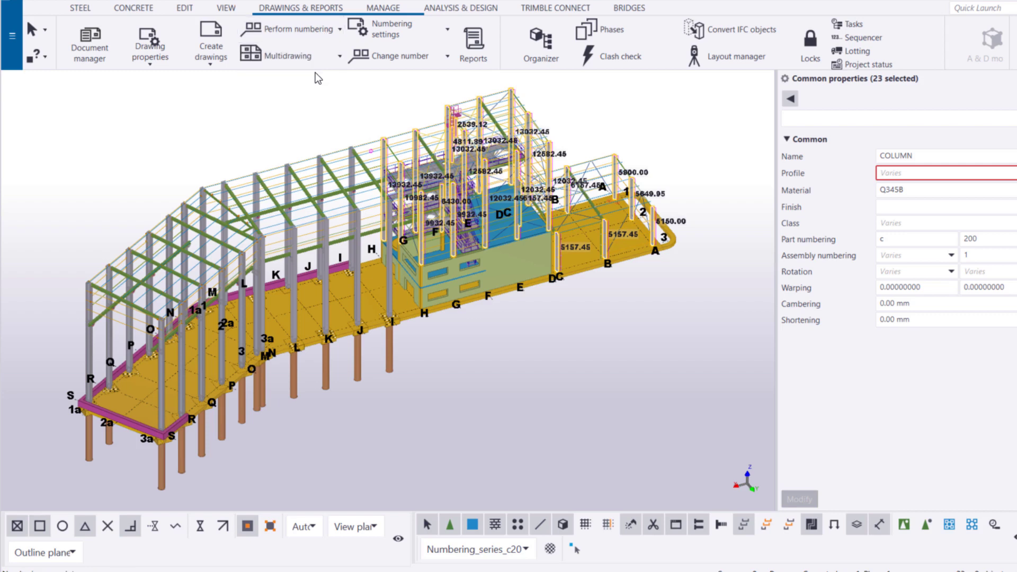
mouse_move(173, 101)
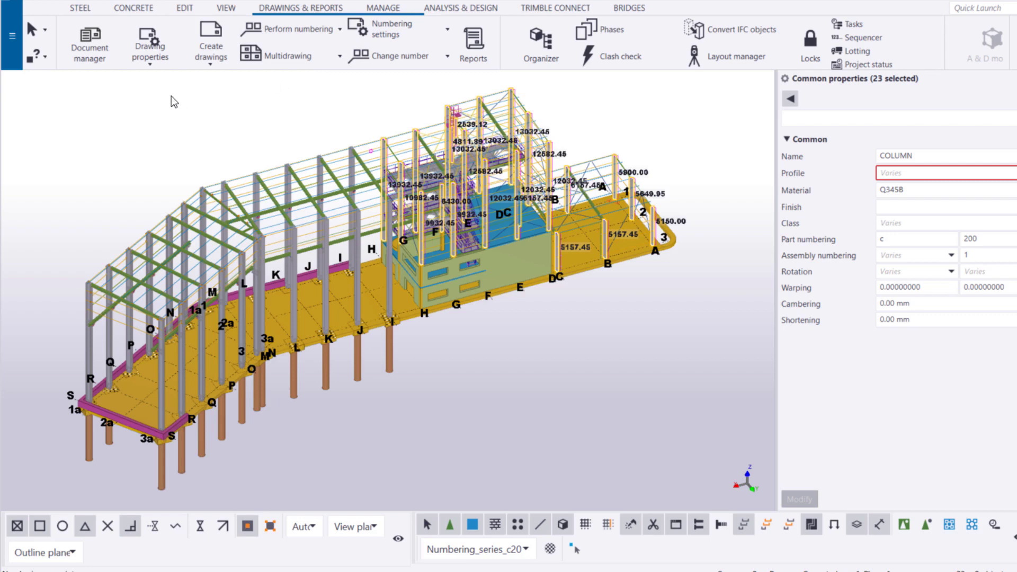
Review the numbering history log confirming the modified series numbering, then close it
left_click(12, 36)
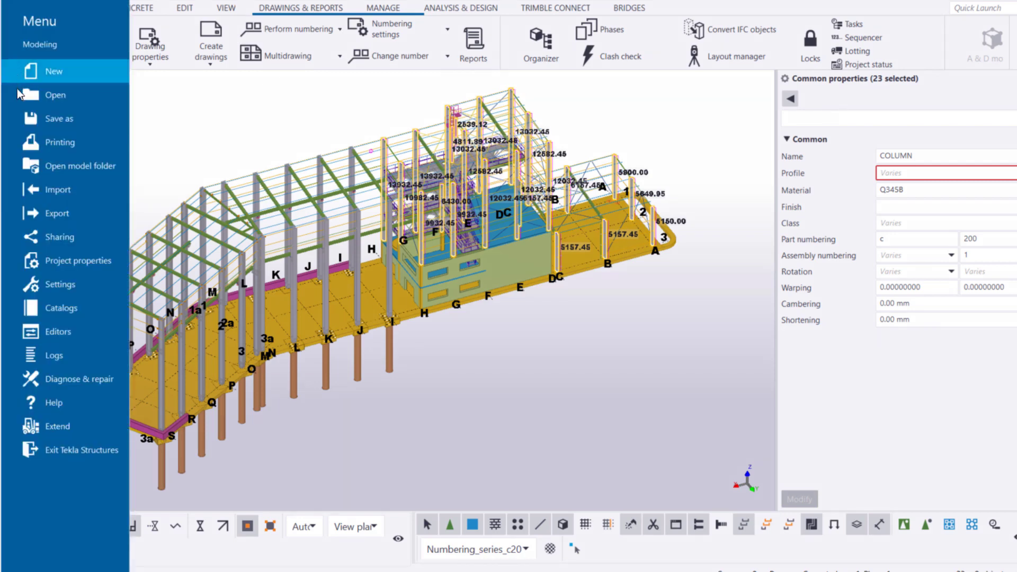
mouse_move(55, 354)
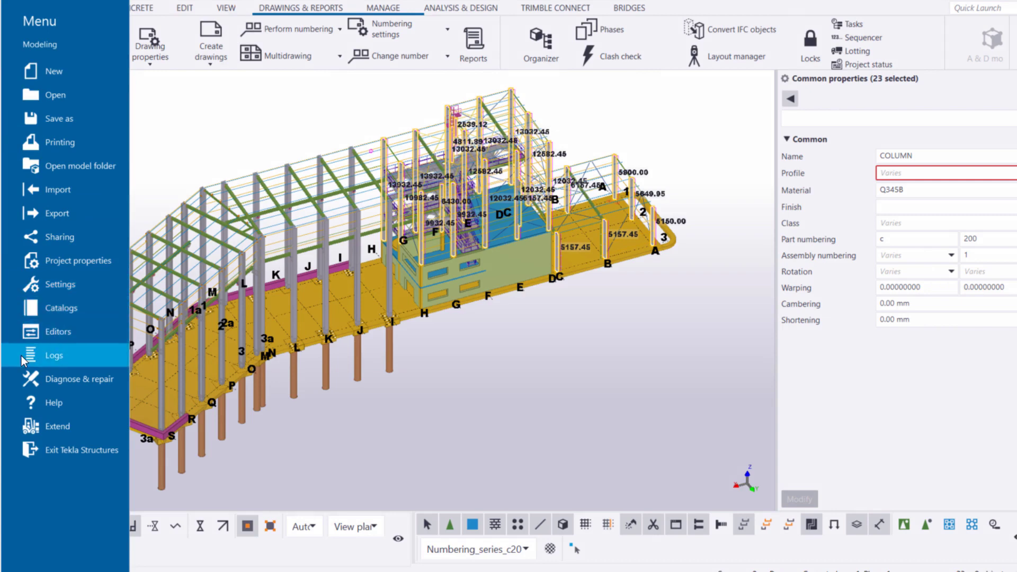
left_click(54, 355)
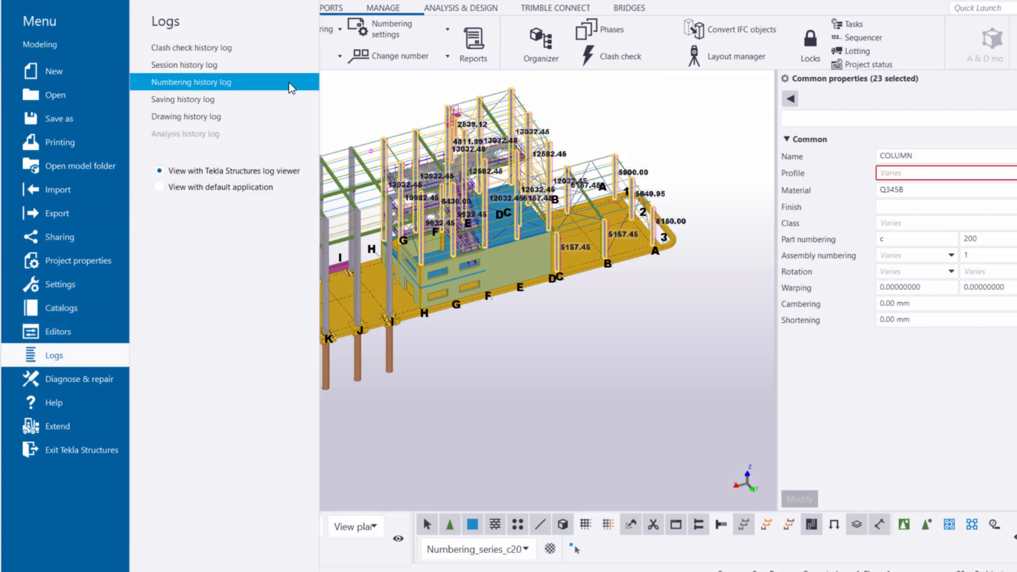
left_click(191, 82)
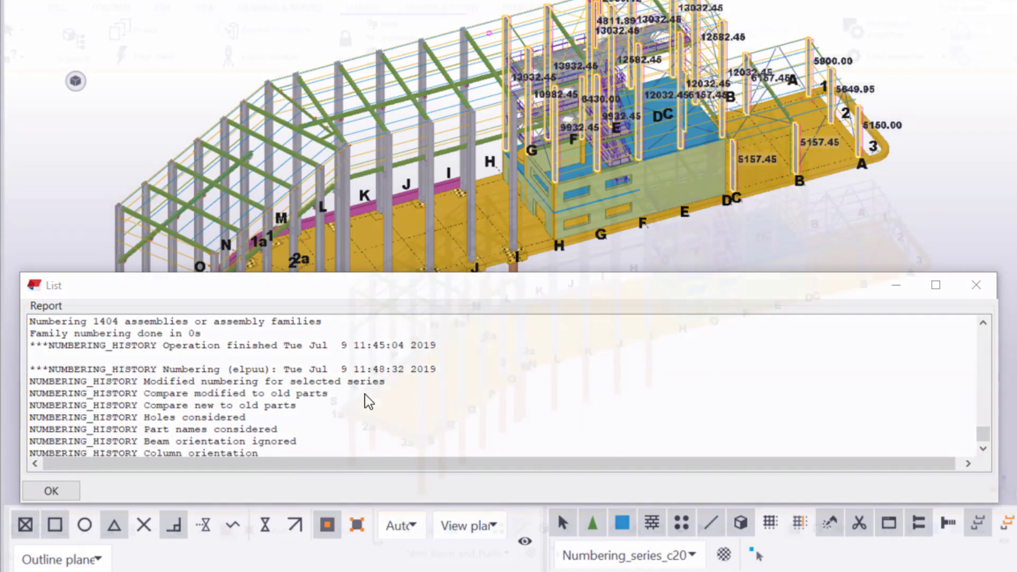
left_click(51, 490)
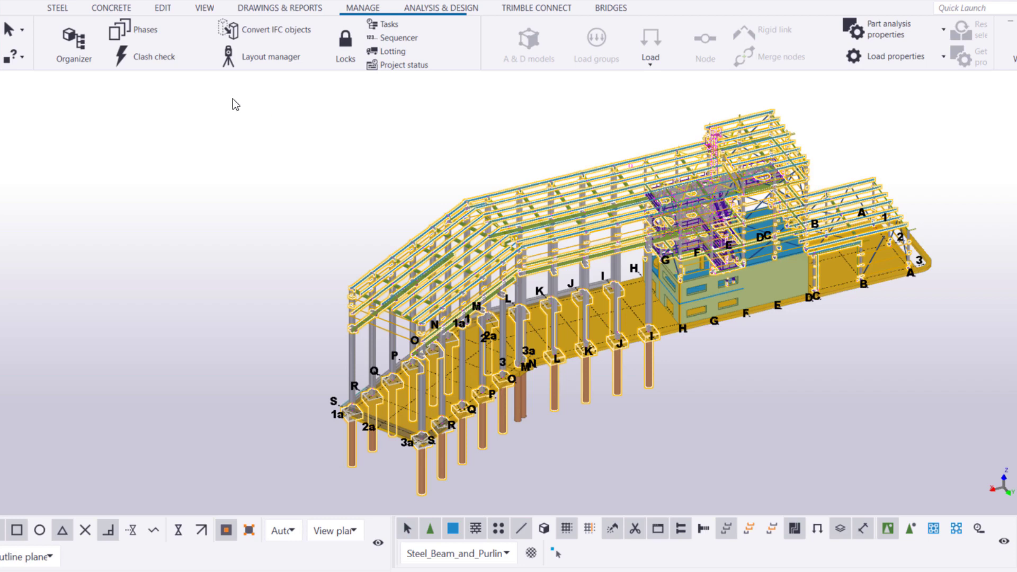
Launch the Organizer from the Manage tab with the purlins selected
left_click(73, 42)
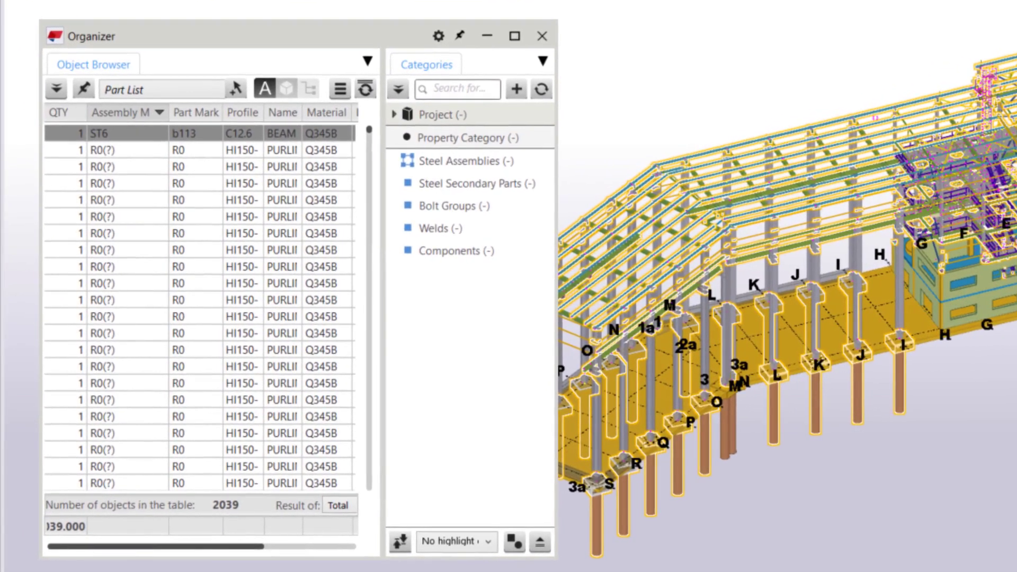
Sort the Organizer part list by Assembly Mark and bring up actions for the R0(?) purlin rows
left_click(162, 89)
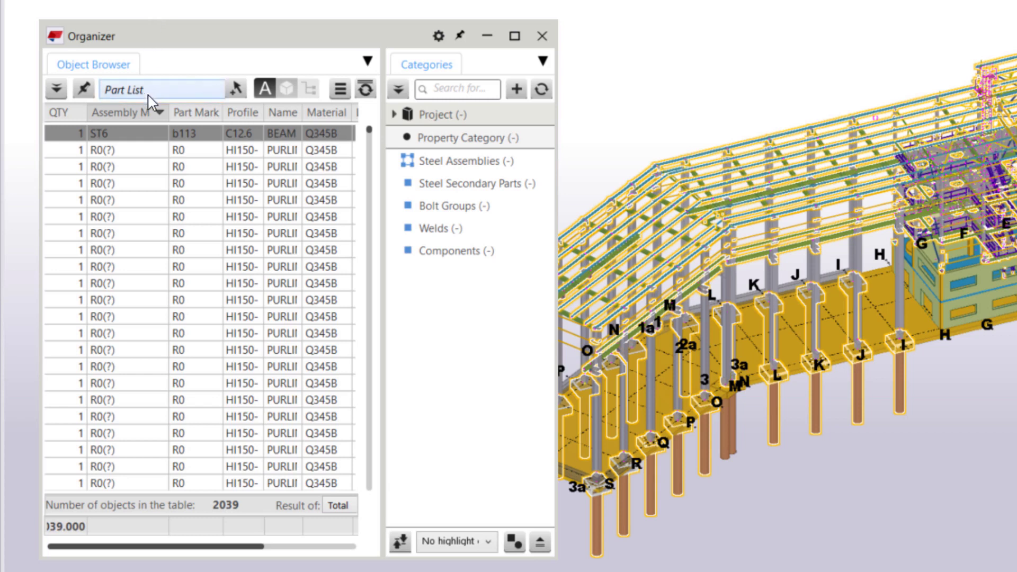
left_click(129, 149)
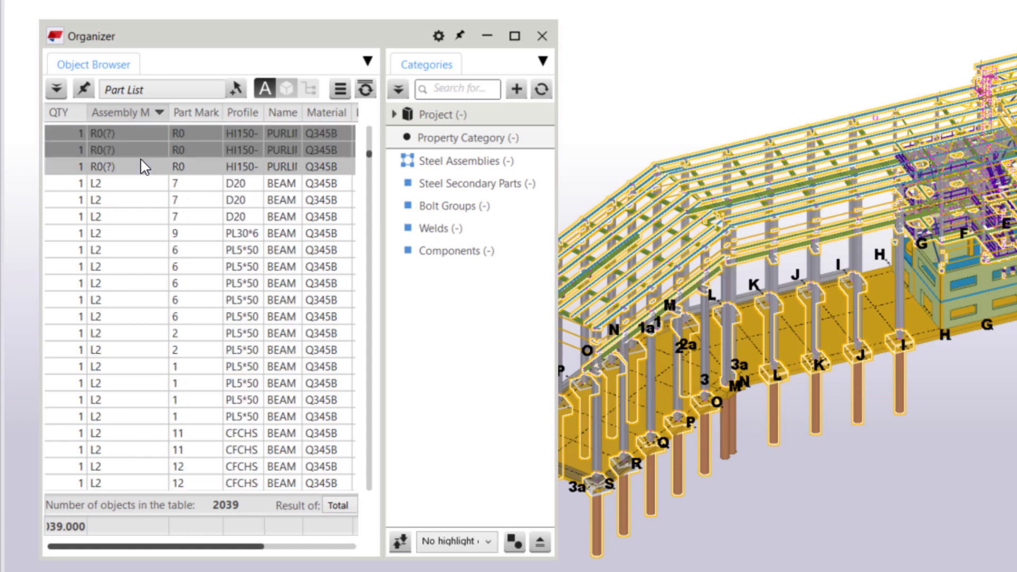
right_click(143, 166)
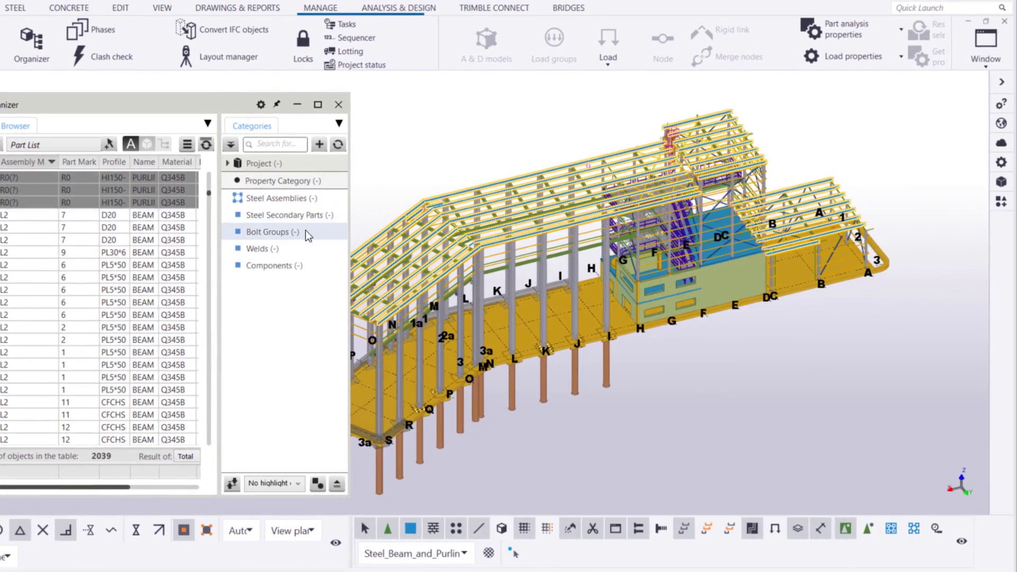
mouse_move(929, 201)
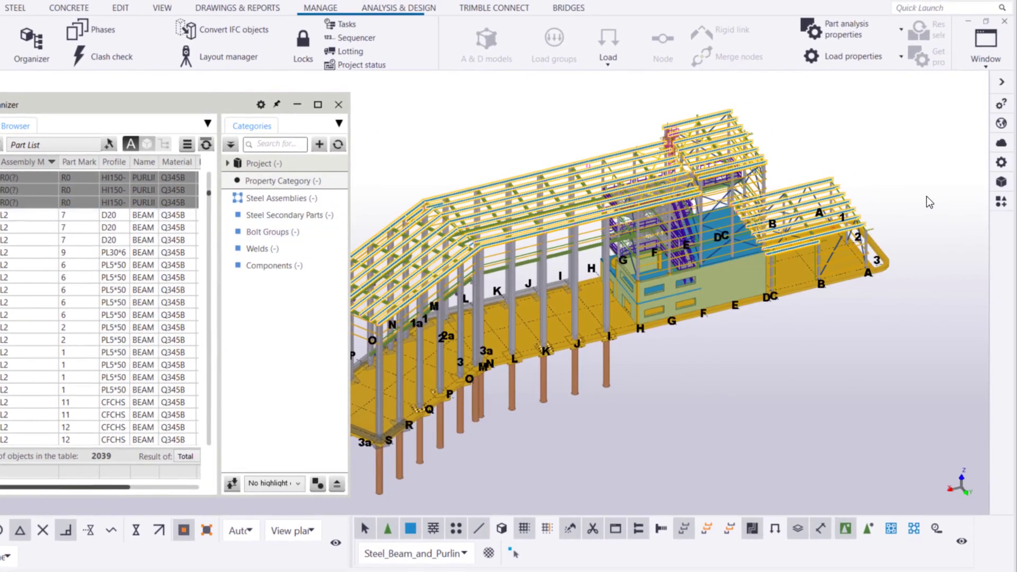
Apply assembly numbering start number 200 to the 140 selected purlins
left_click(1001, 161)
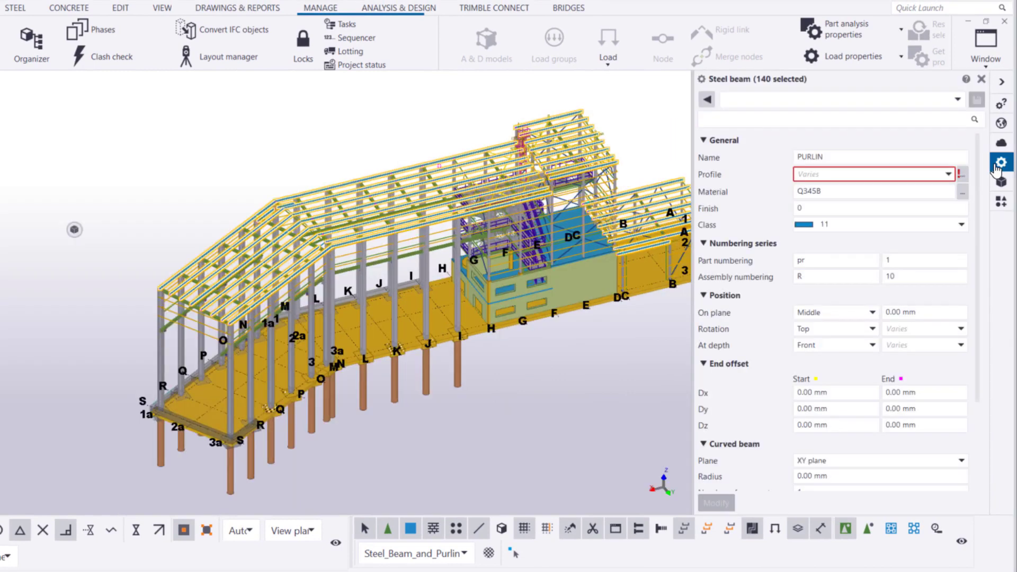
left_click(924, 277)
type("200")
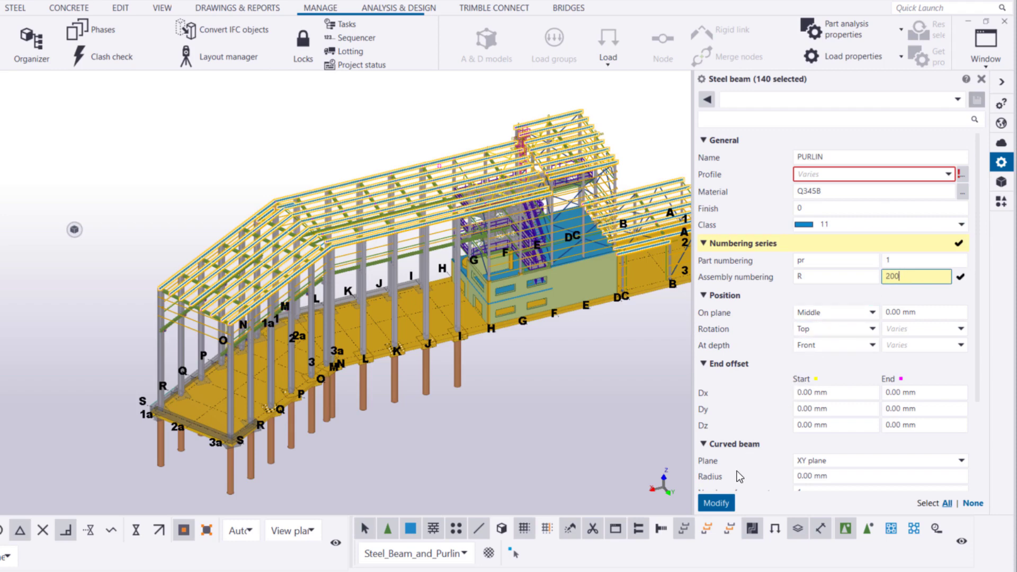
left_click(715, 502)
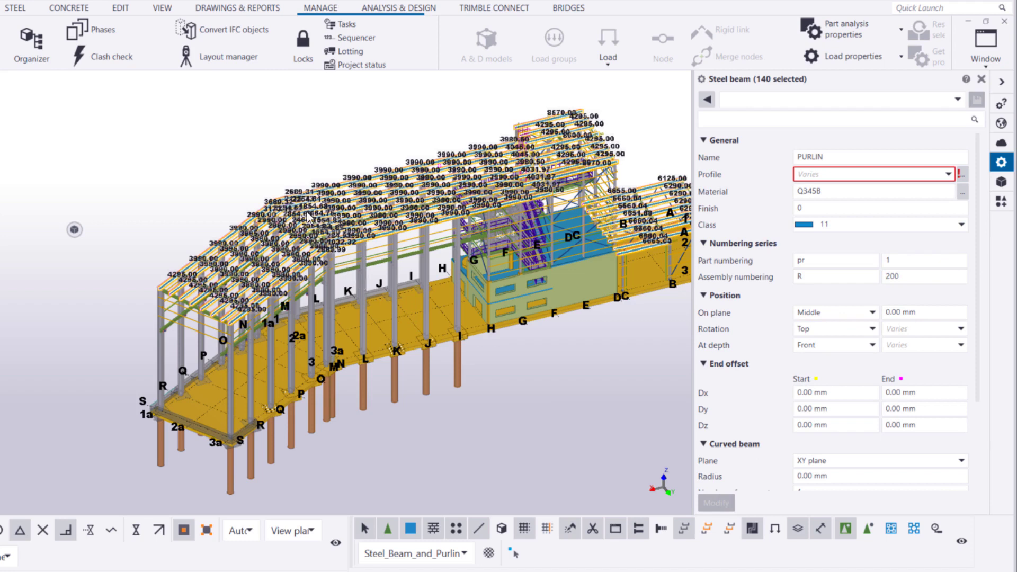
Show the Drawings & Reports numbering options for the next renumbering
left_click(237, 7)
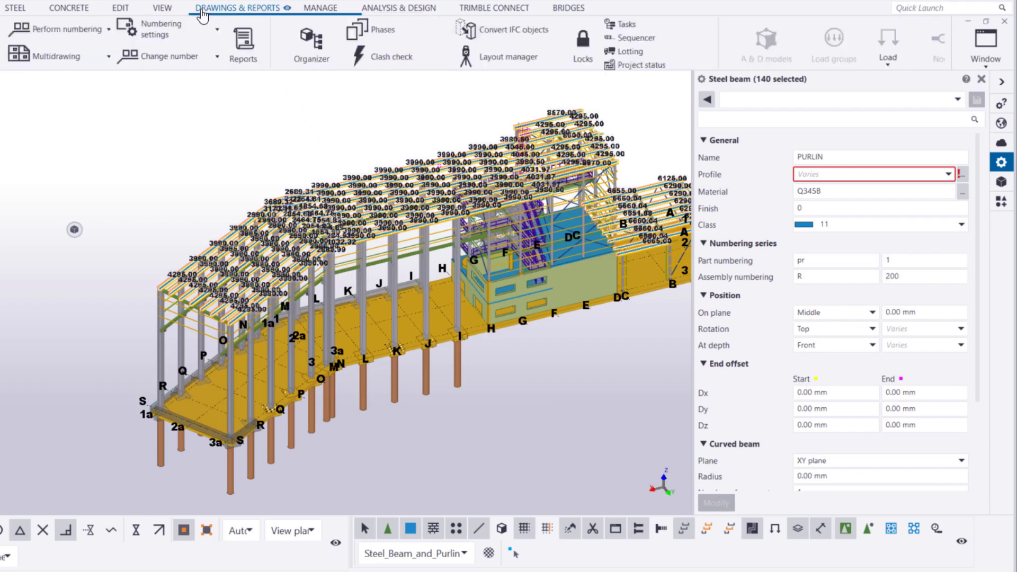
left_click(273, 28)
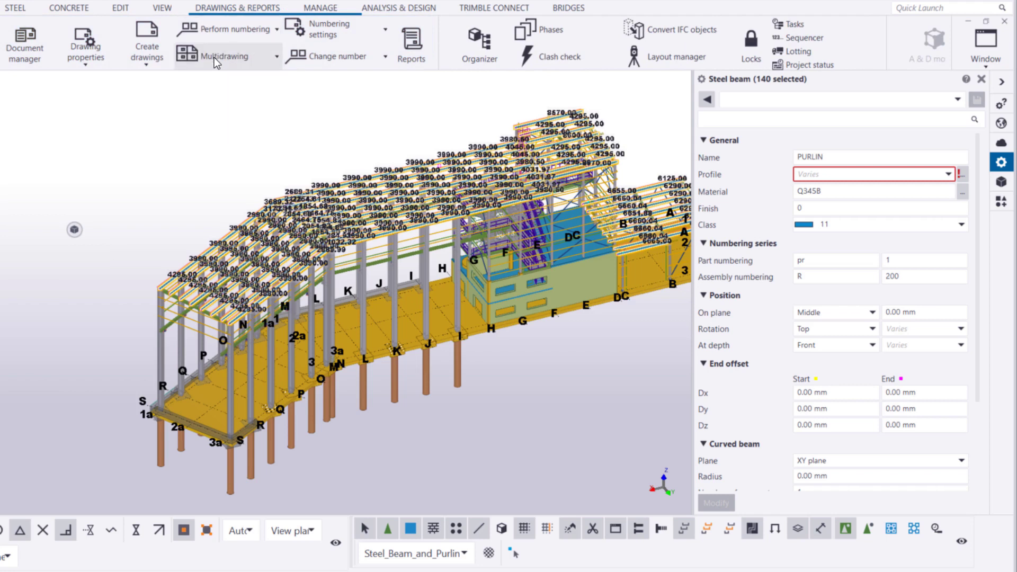
mouse_move(322, 8)
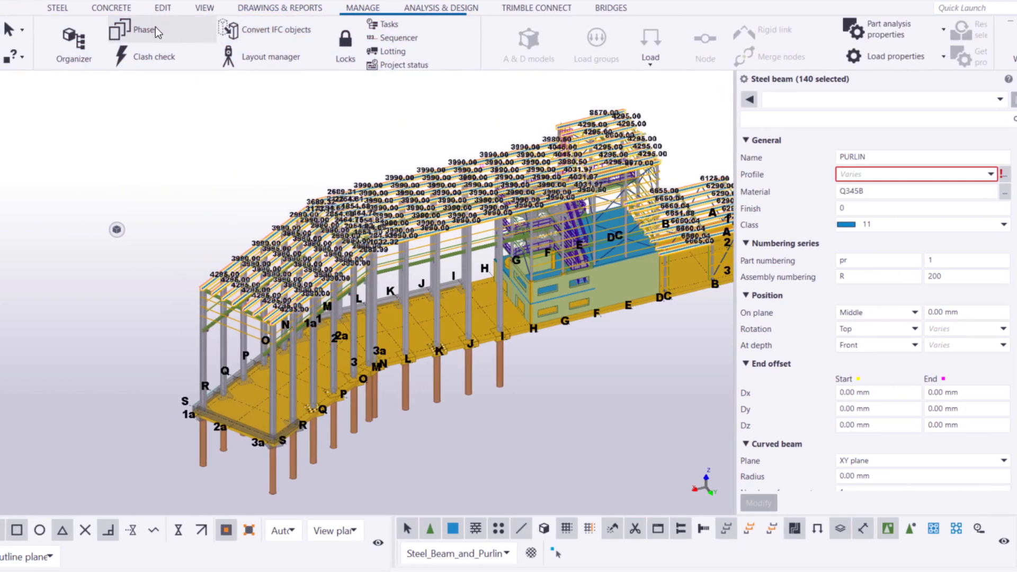
Refresh the Organizer part list so purlins show assembly marks R245–R252 instead of R0(?)
left_click(73, 43)
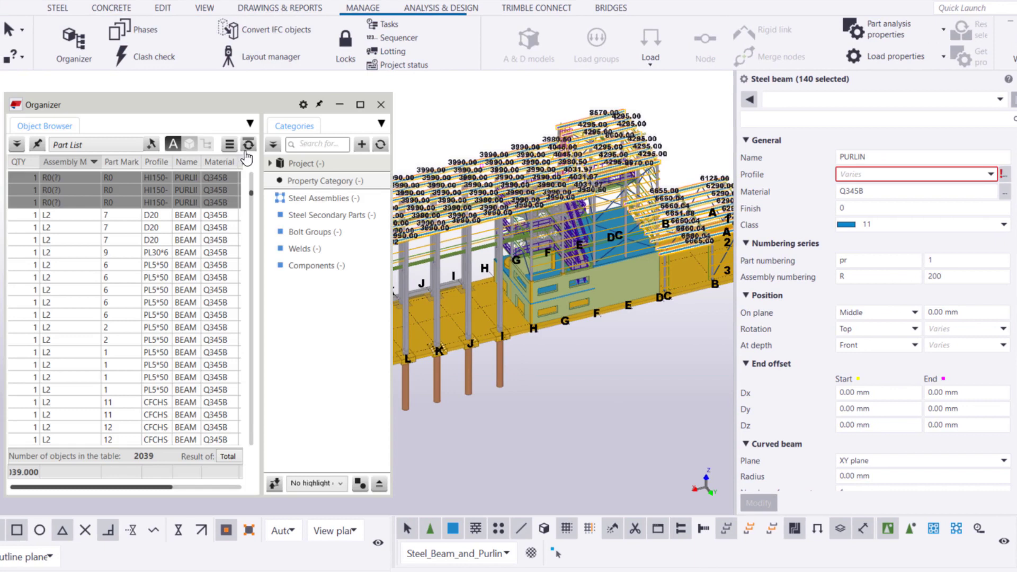
left_click(248, 144)
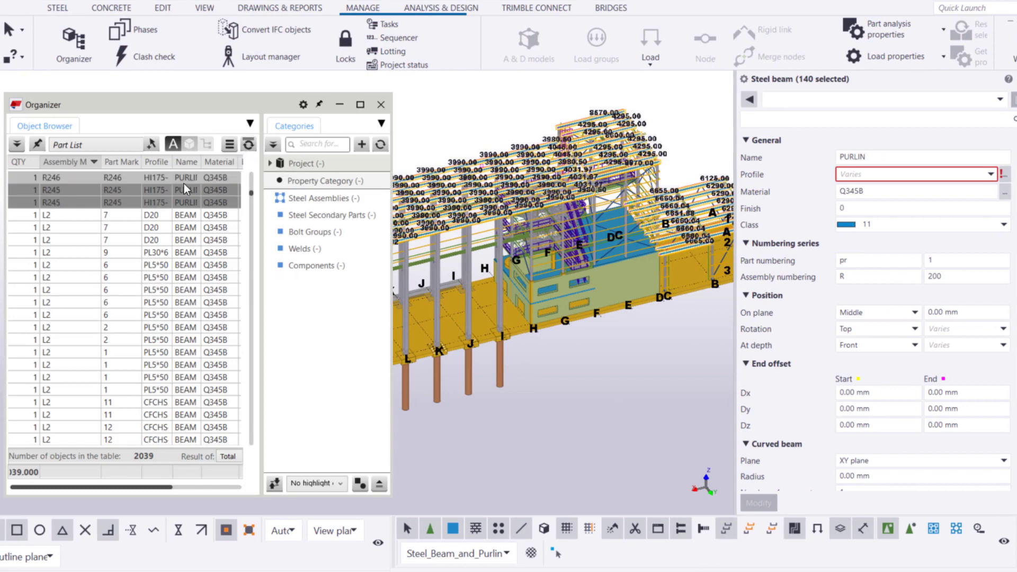
scroll("up", 3)
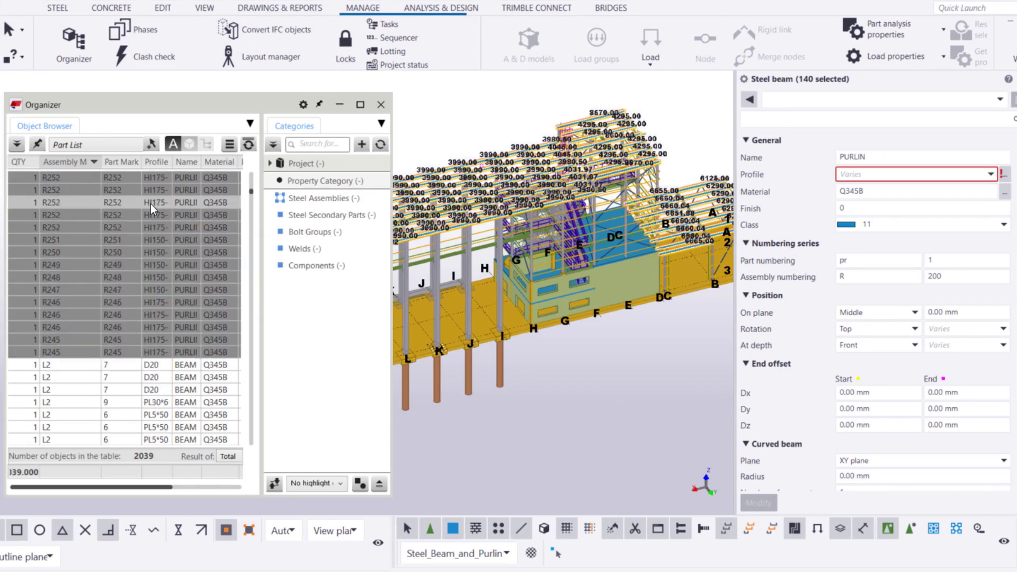